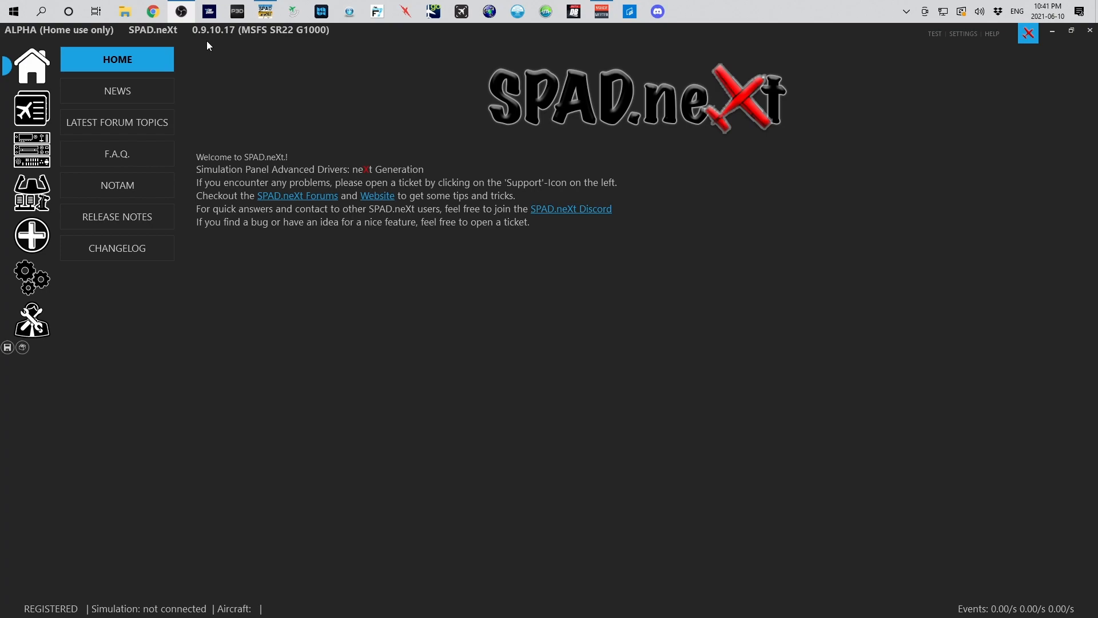
mouse_move(204, 42)
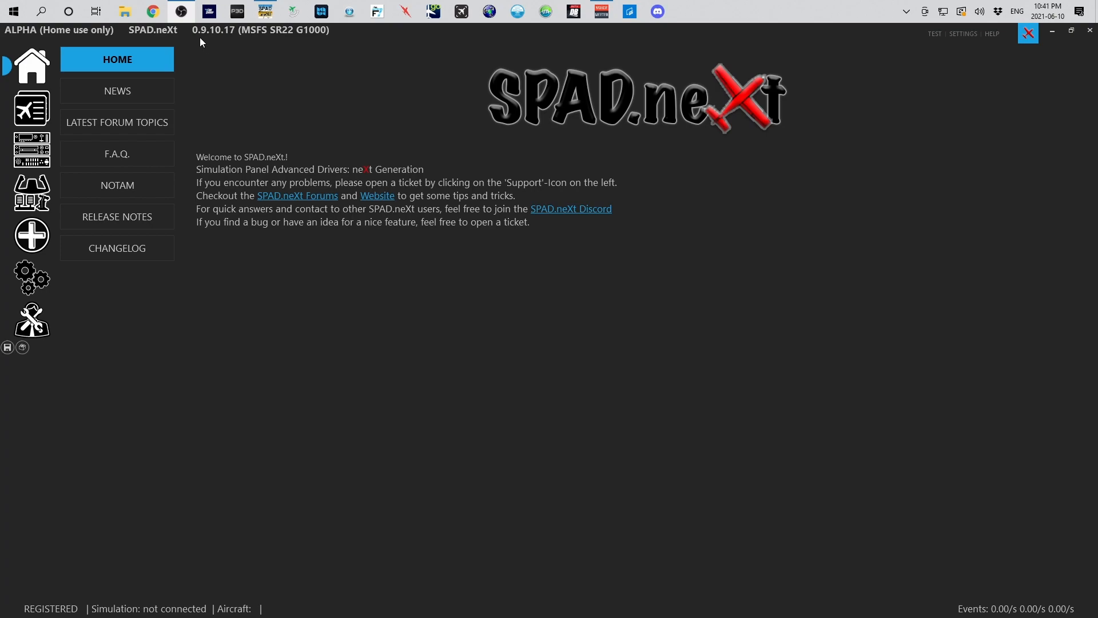
mouse_move(206, 36)
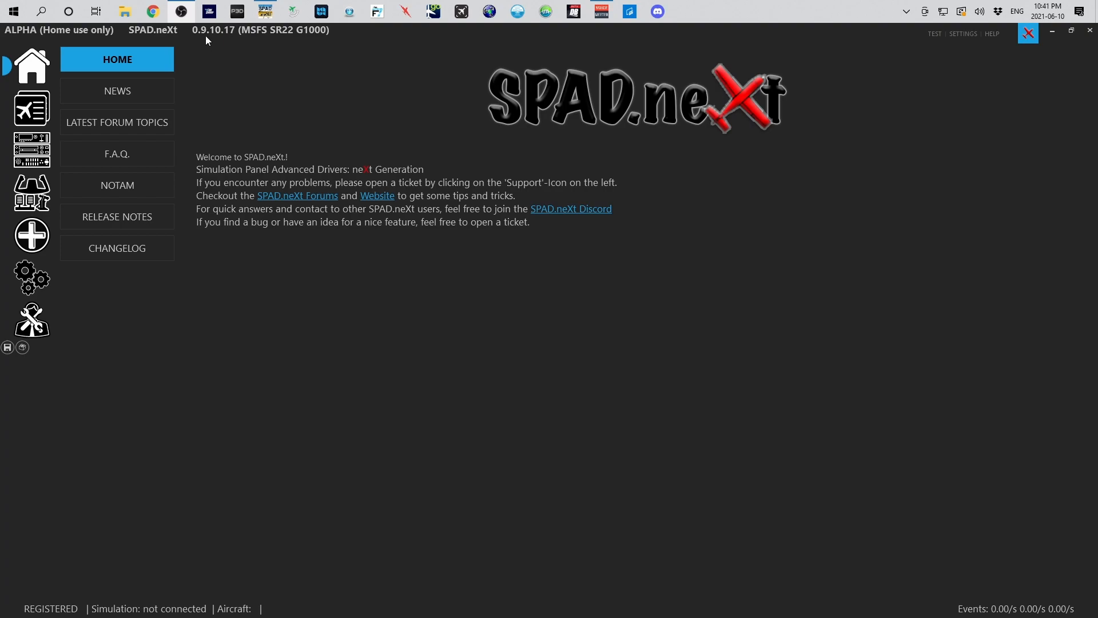
mouse_move(225, 35)
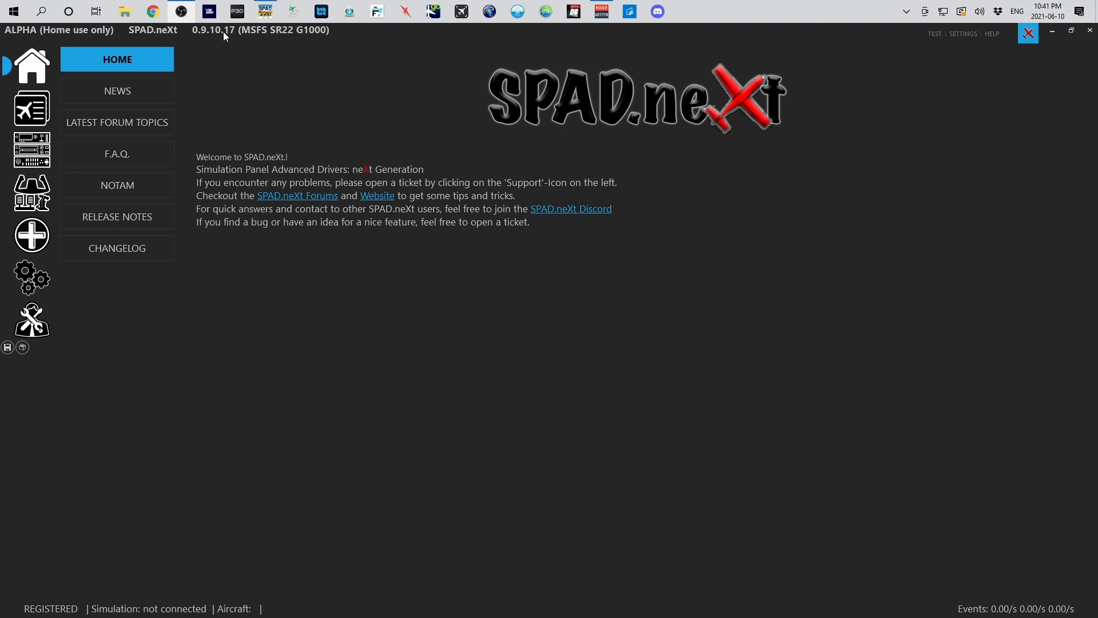
mouse_move(117, 247)
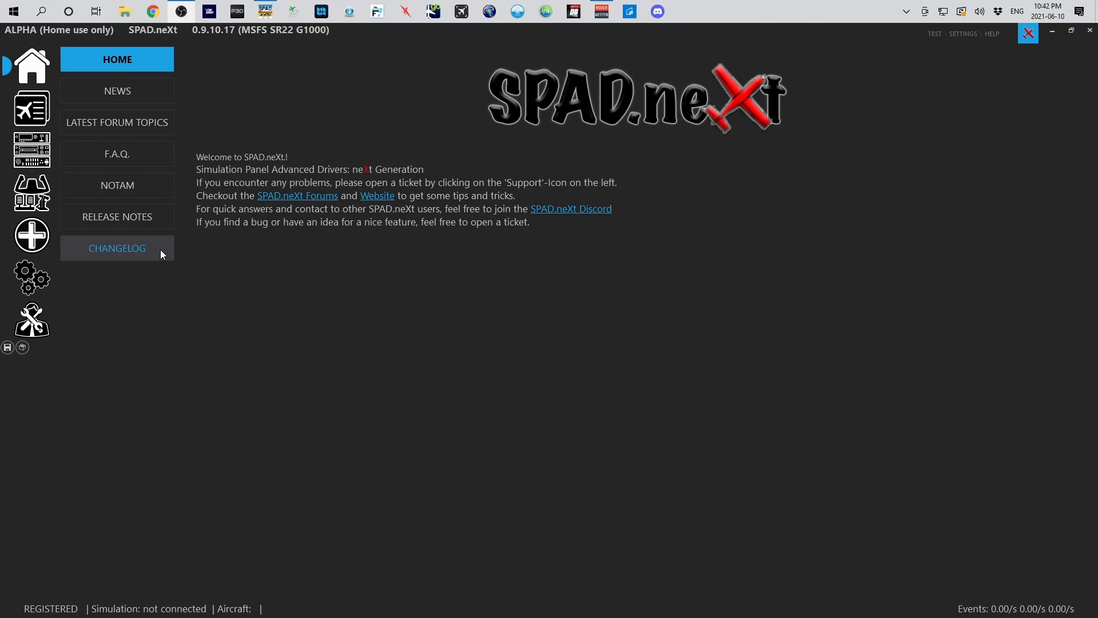
Scroll the changelog down to the RealSimGear GNS430/530/GTN650/750 support entry and back up
left_click(116, 247)
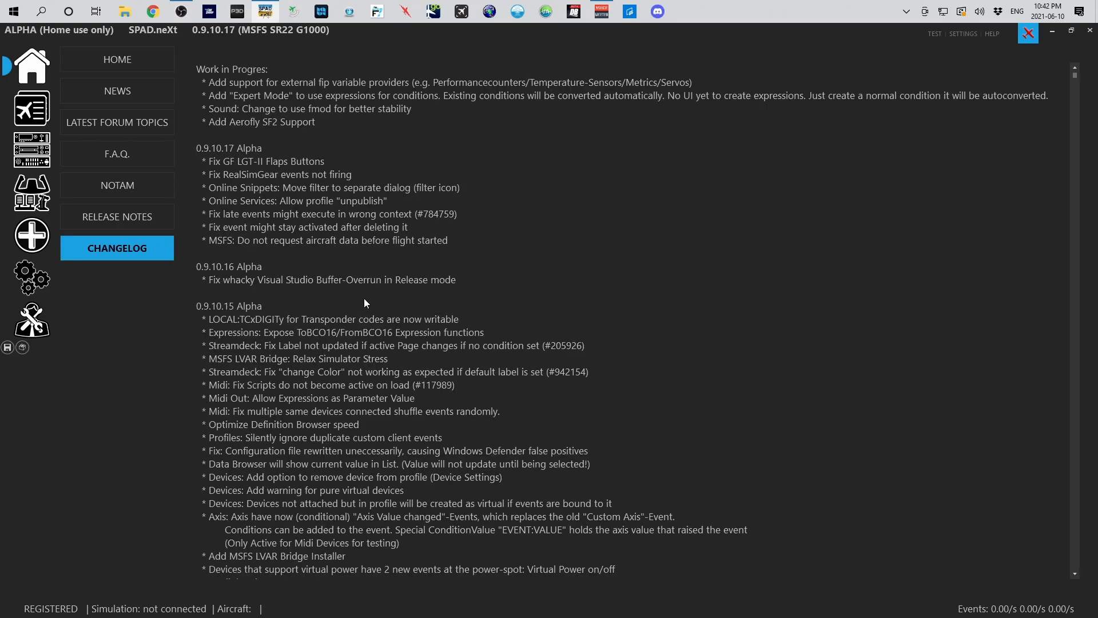
scroll("down", 3)
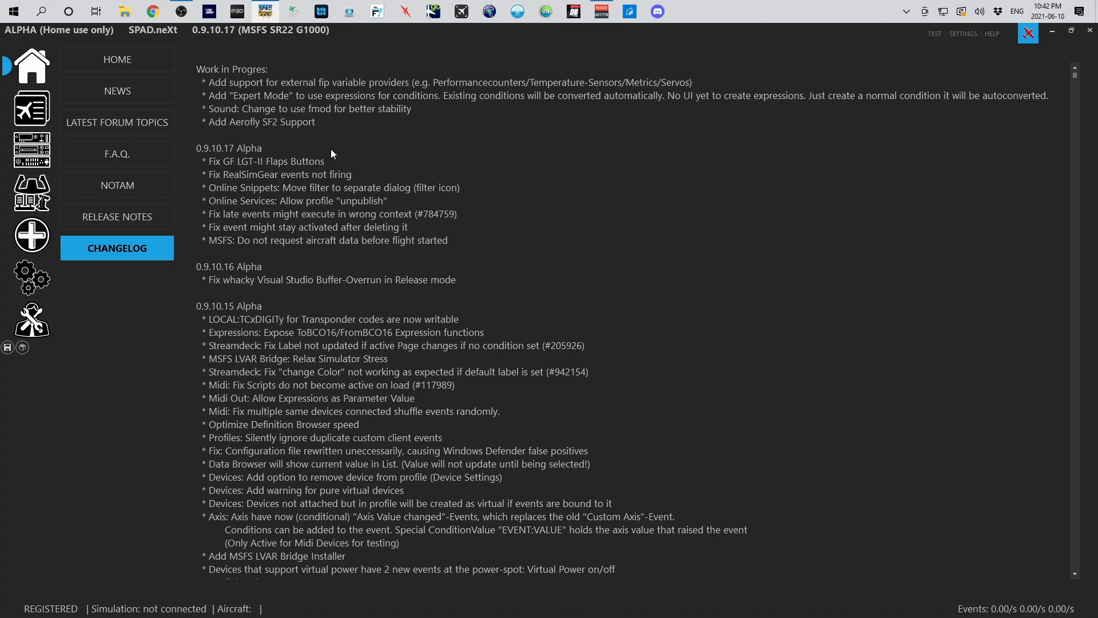
scroll("down", 3)
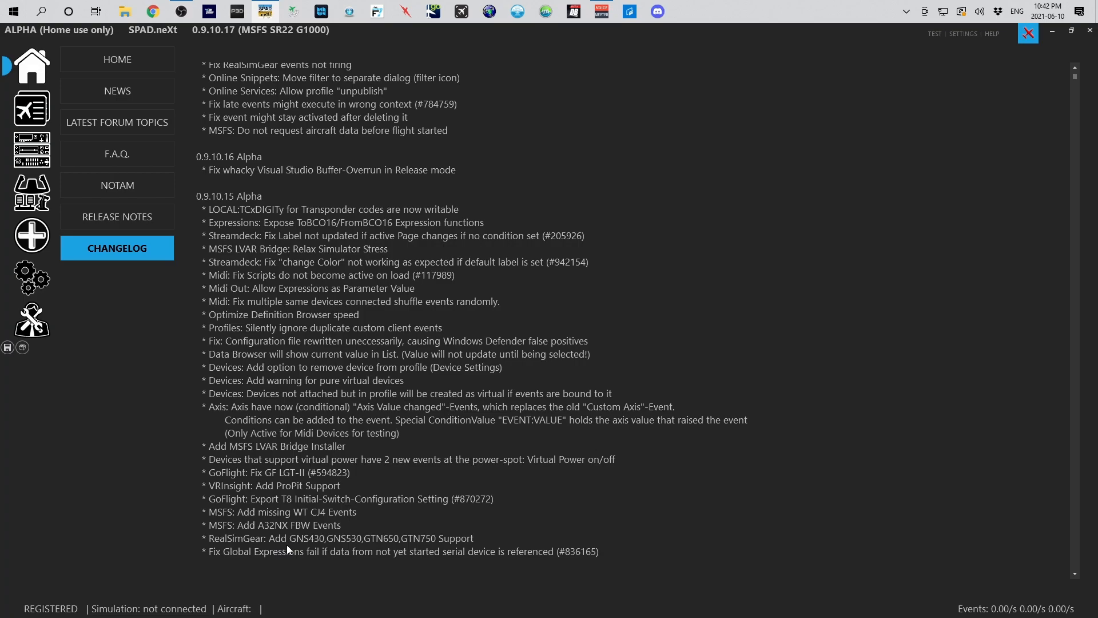
mouse_move(313, 546)
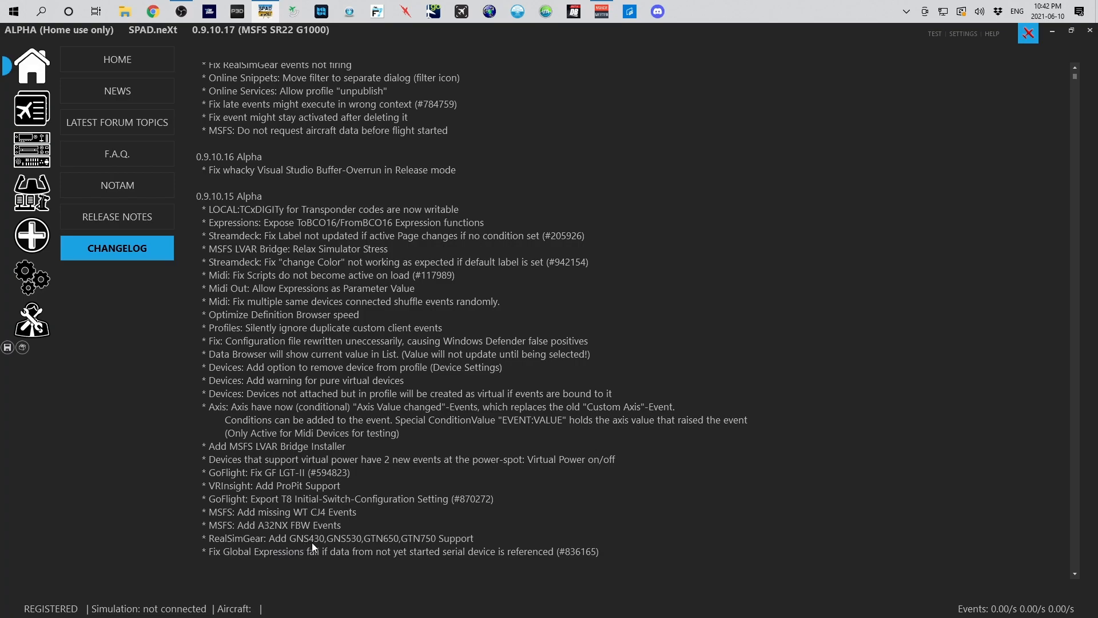
mouse_move(344, 546)
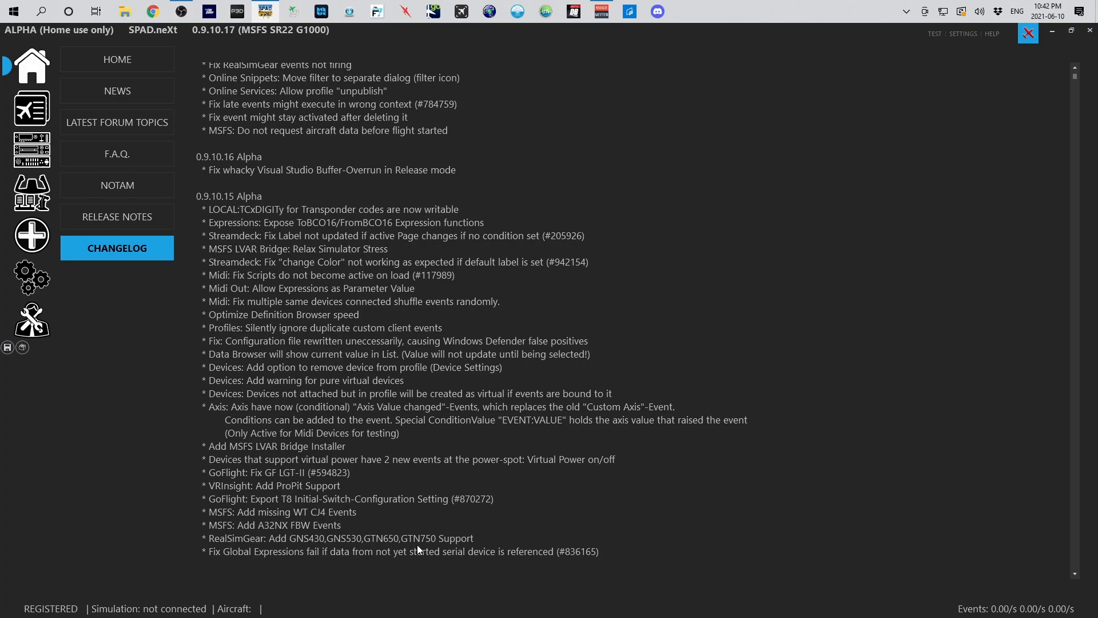
scroll("up", 3)
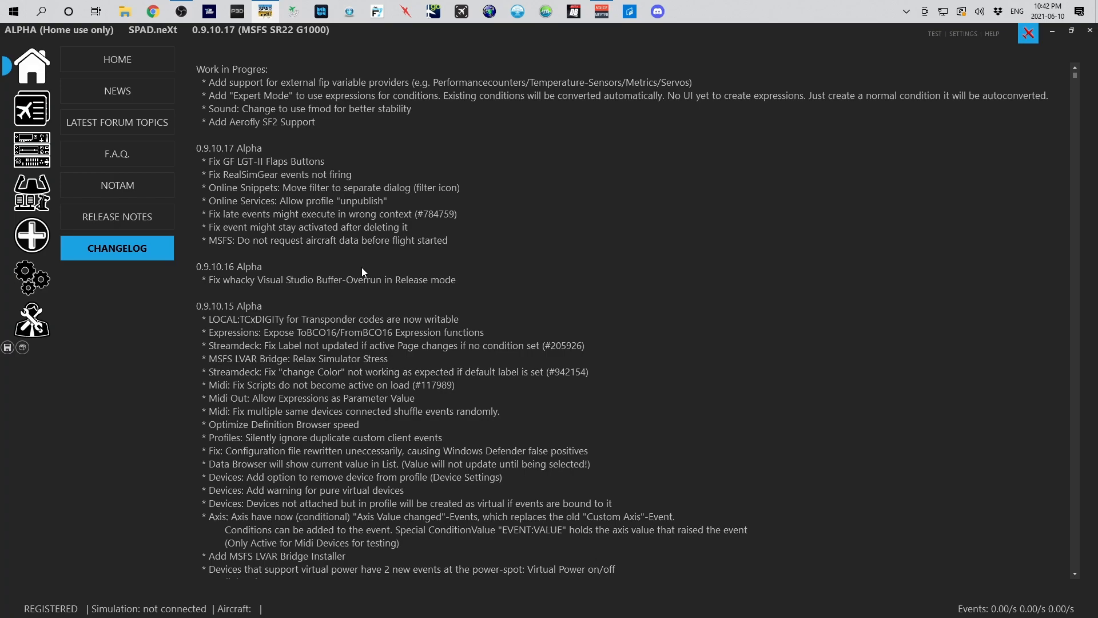
mouse_move(290, 200)
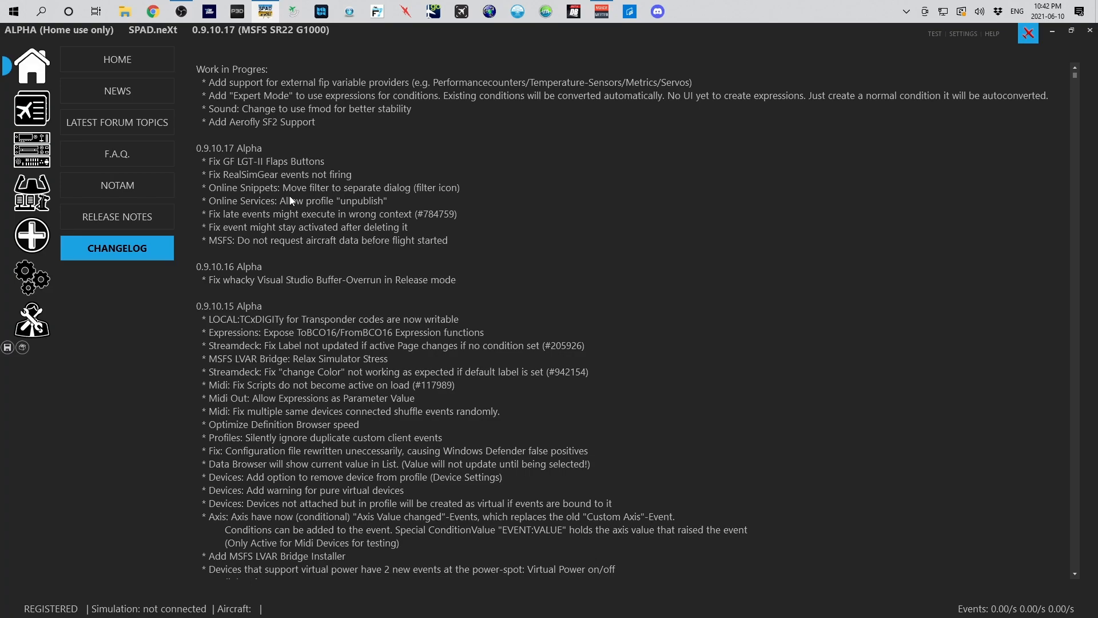
mouse_move(117, 154)
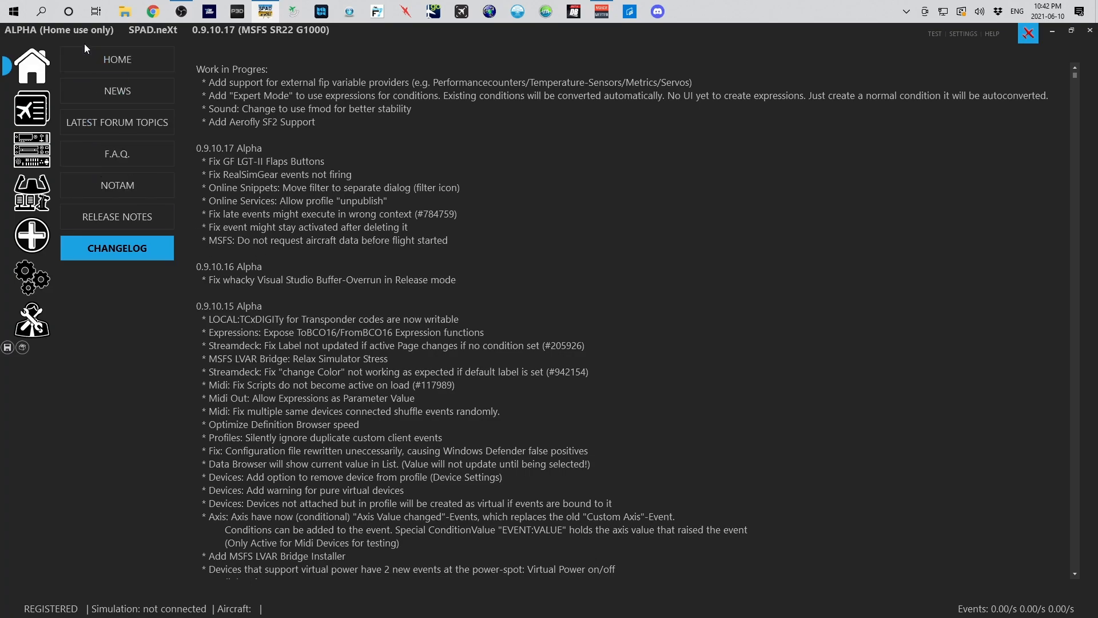
Confirm in Device Manager that Arduino Mega 2560 uses COM5 and Arduino Uno uses COM6
left_click(13, 11)
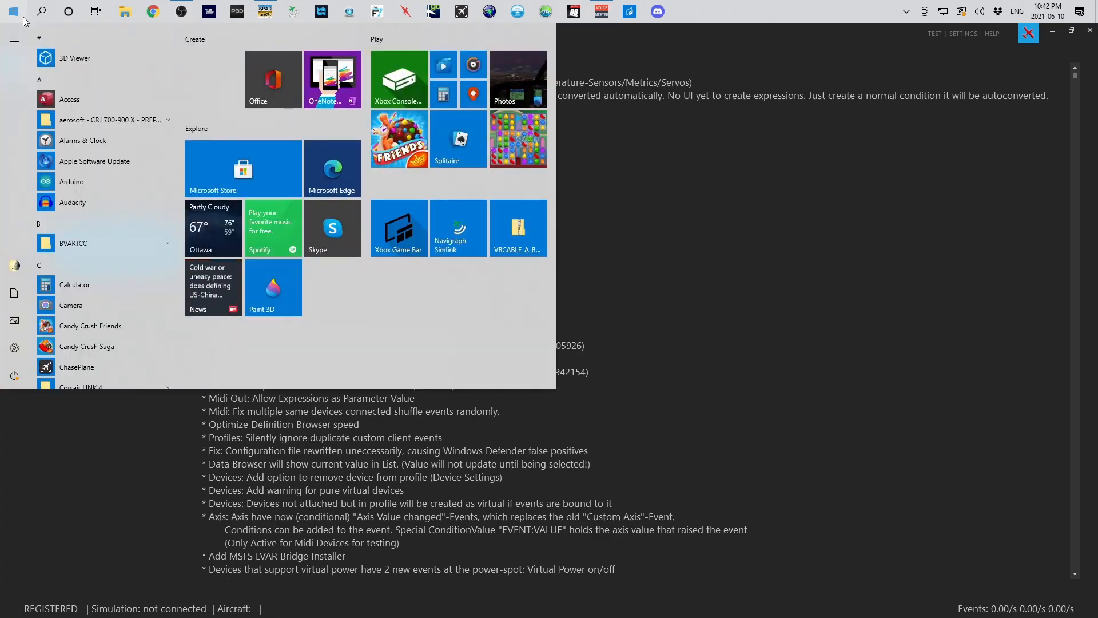
type("dev")
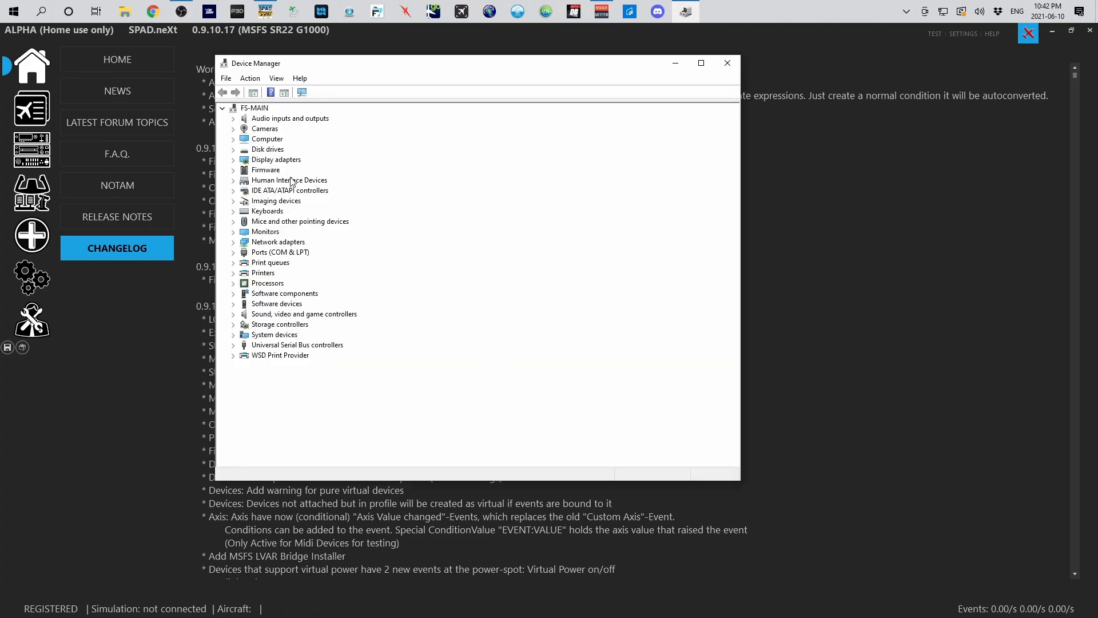
mouse_move(234, 258)
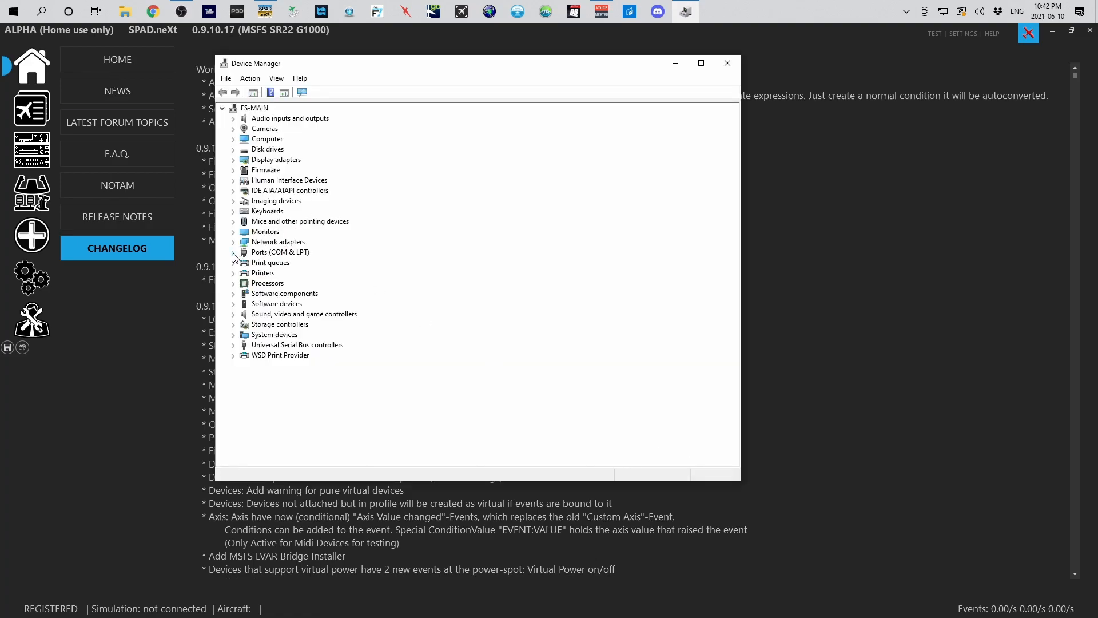
left_click(234, 252)
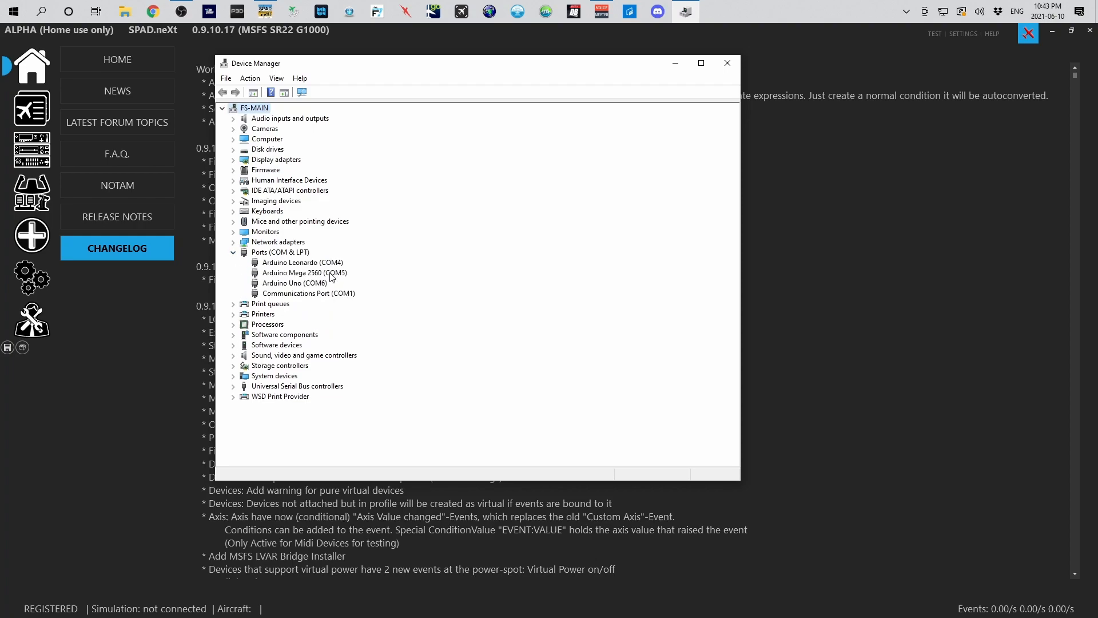
left_click(304, 272)
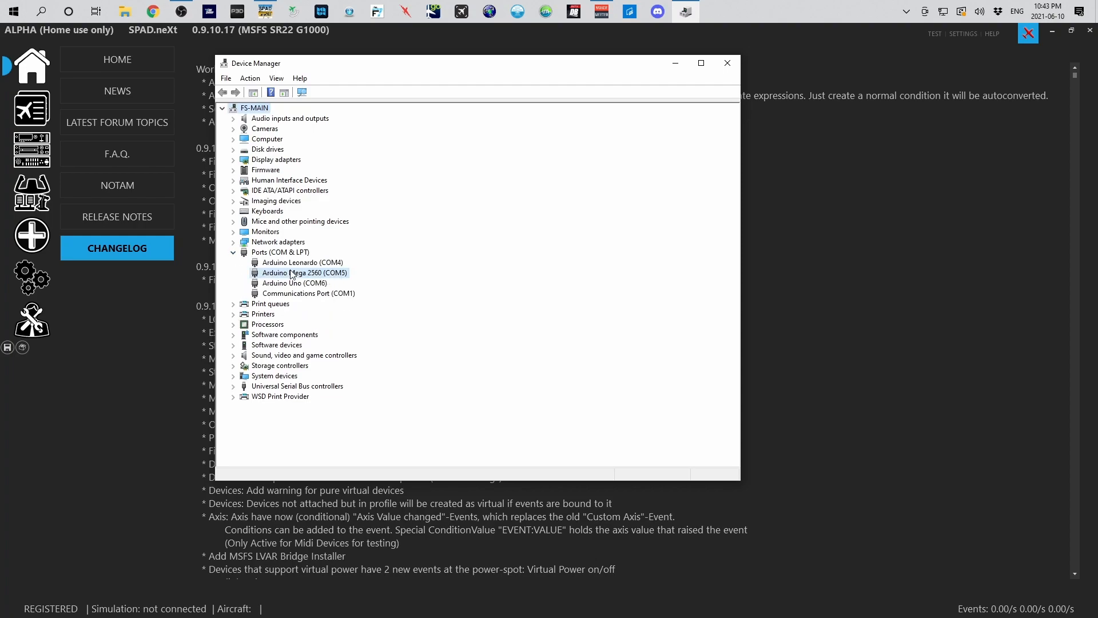
left_click(304, 272)
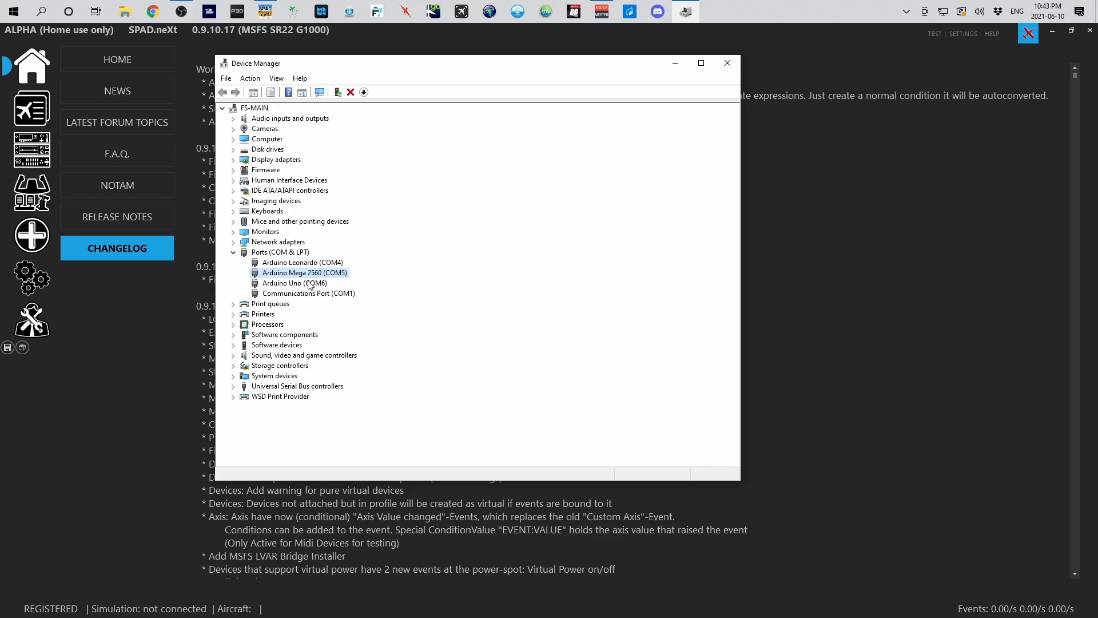
left_click(294, 283)
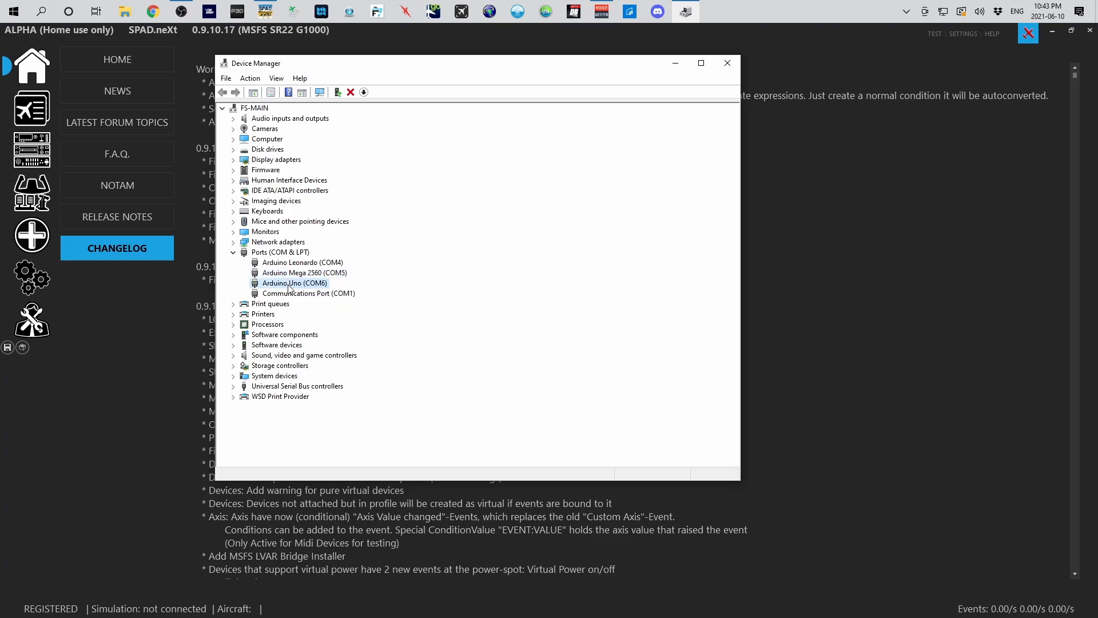
mouse_move(300, 291)
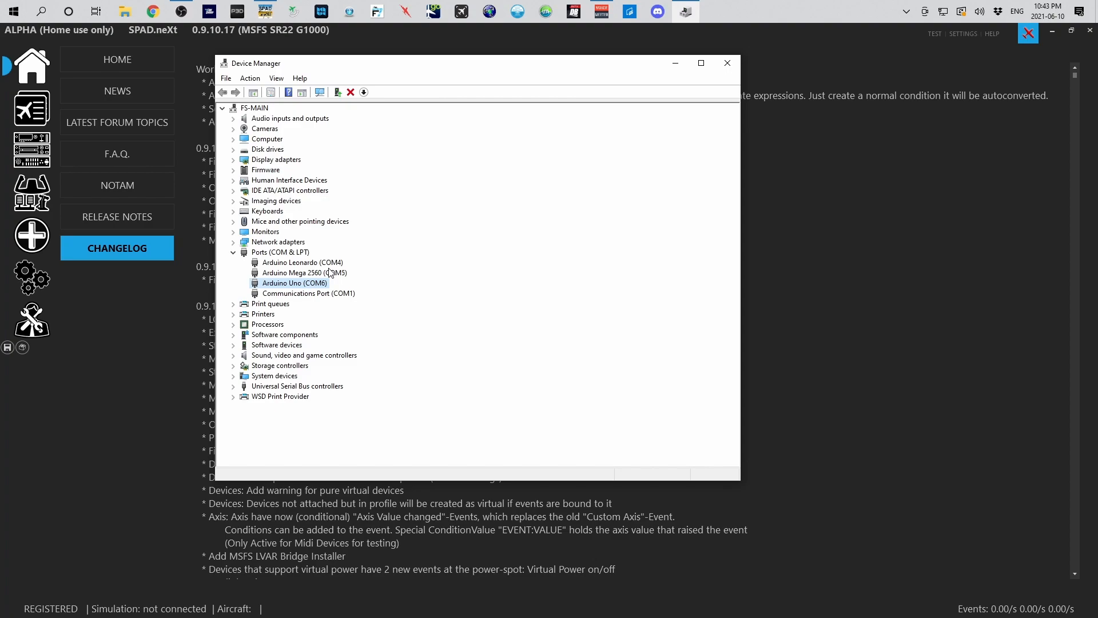
left_click(305, 272)
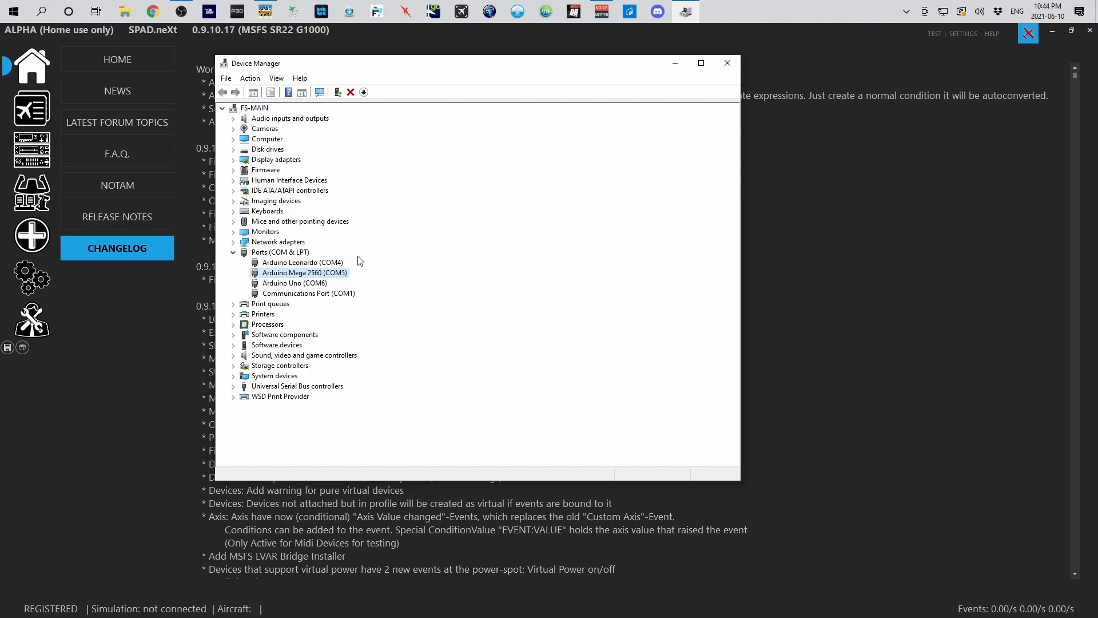
mouse_move(345, 281)
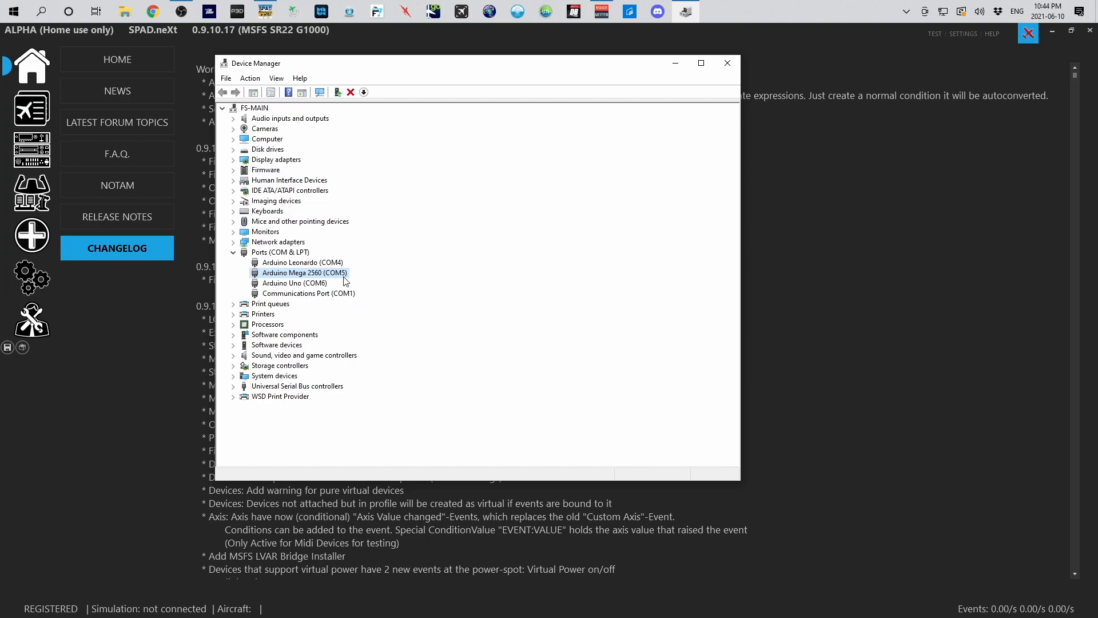
left_click(727, 63)
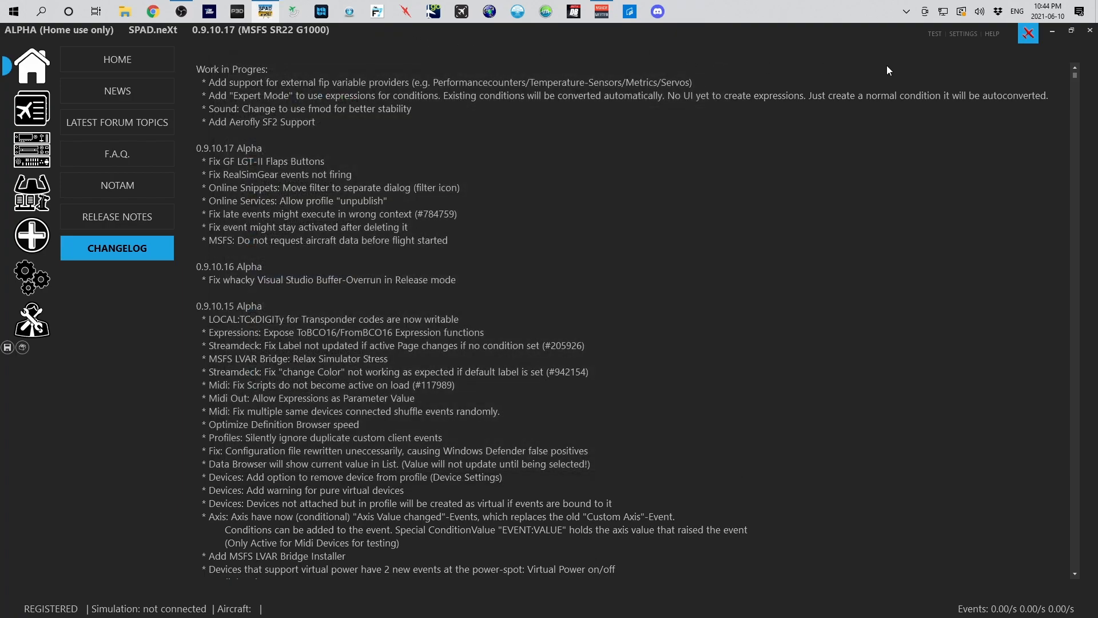
Open Settings to view the Registration page with the registered license
left_click(906, 12)
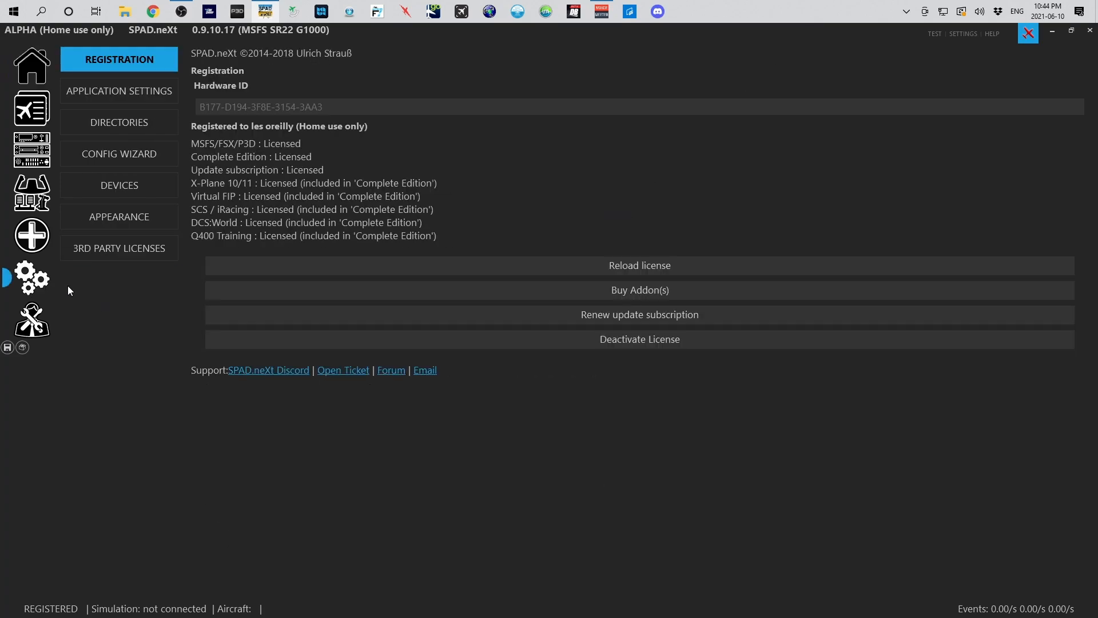
Under Devices > Serial Devices, add a COM5 device with the RealSimGear protocol
left_click(119, 185)
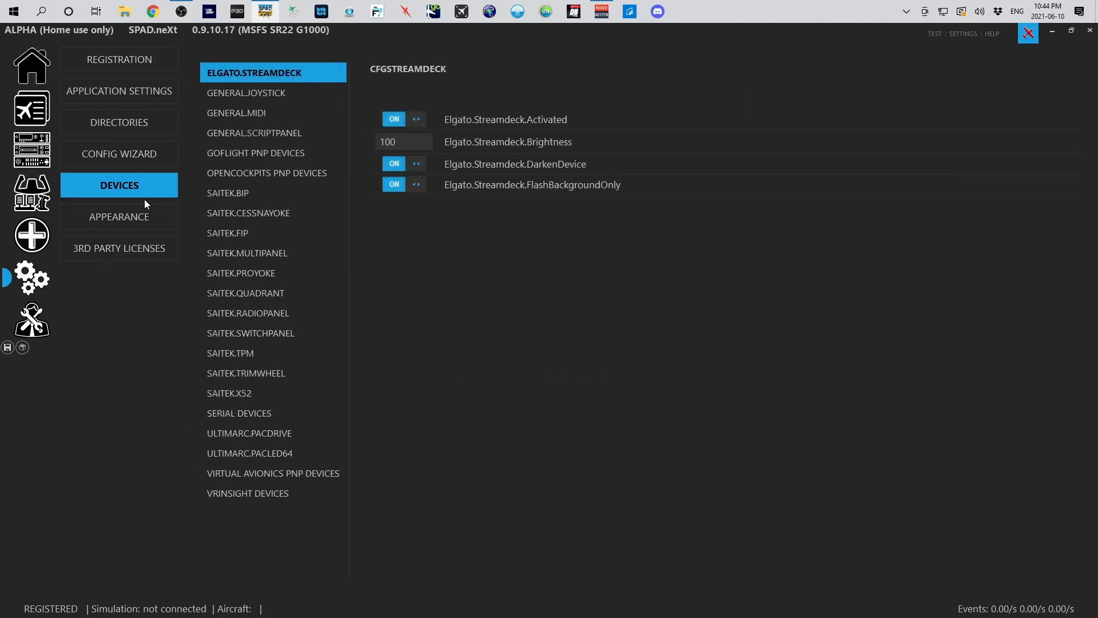
left_click(240, 412)
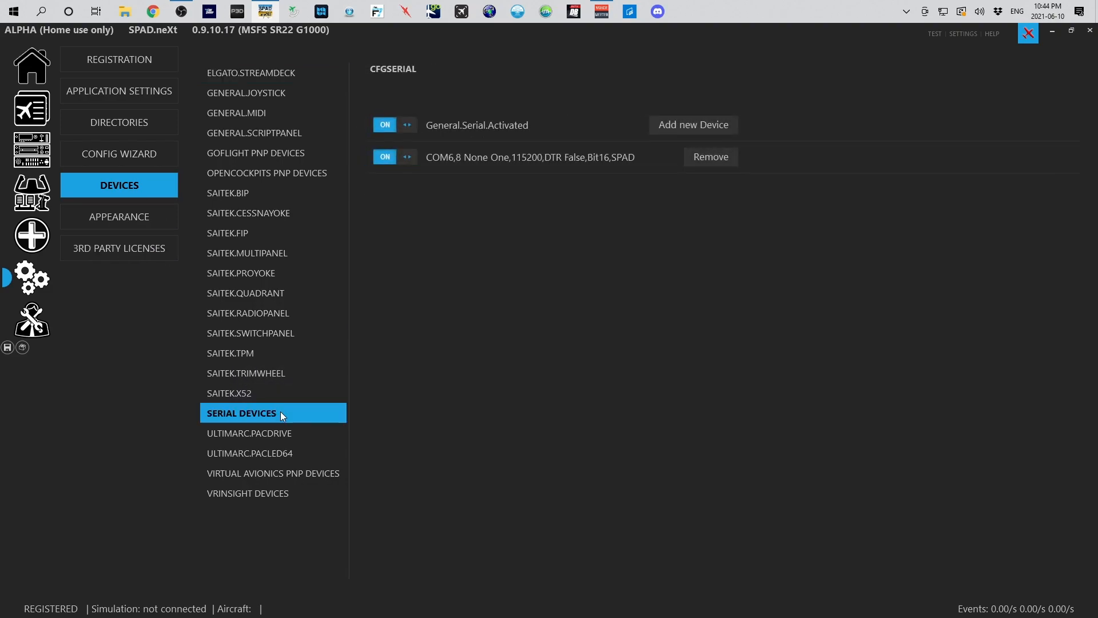
mouse_move(349, 138)
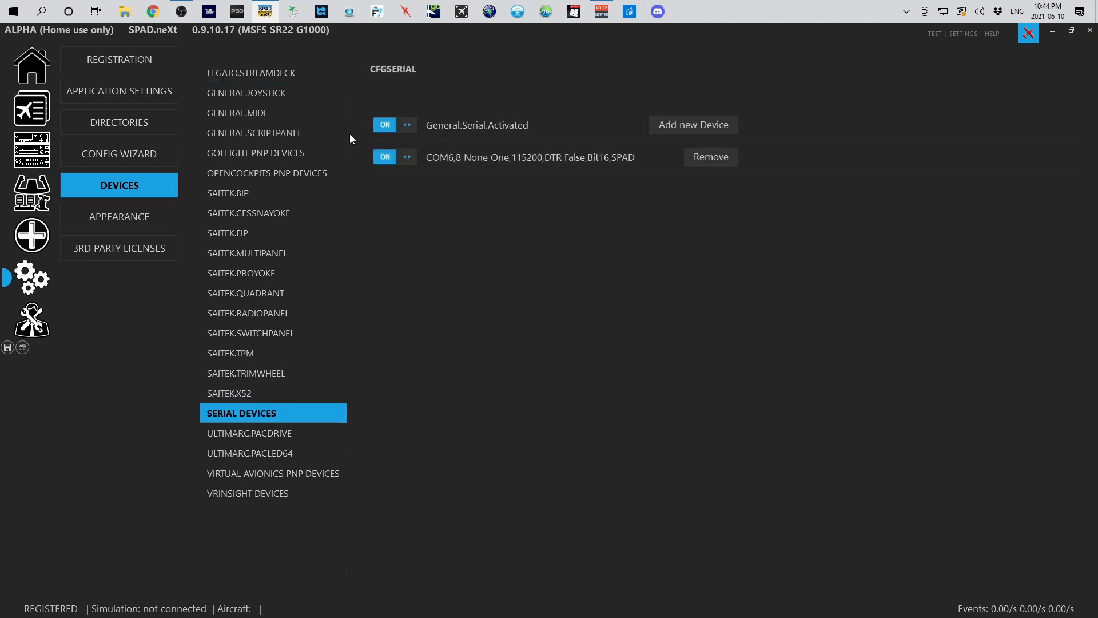
mouse_move(687, 122)
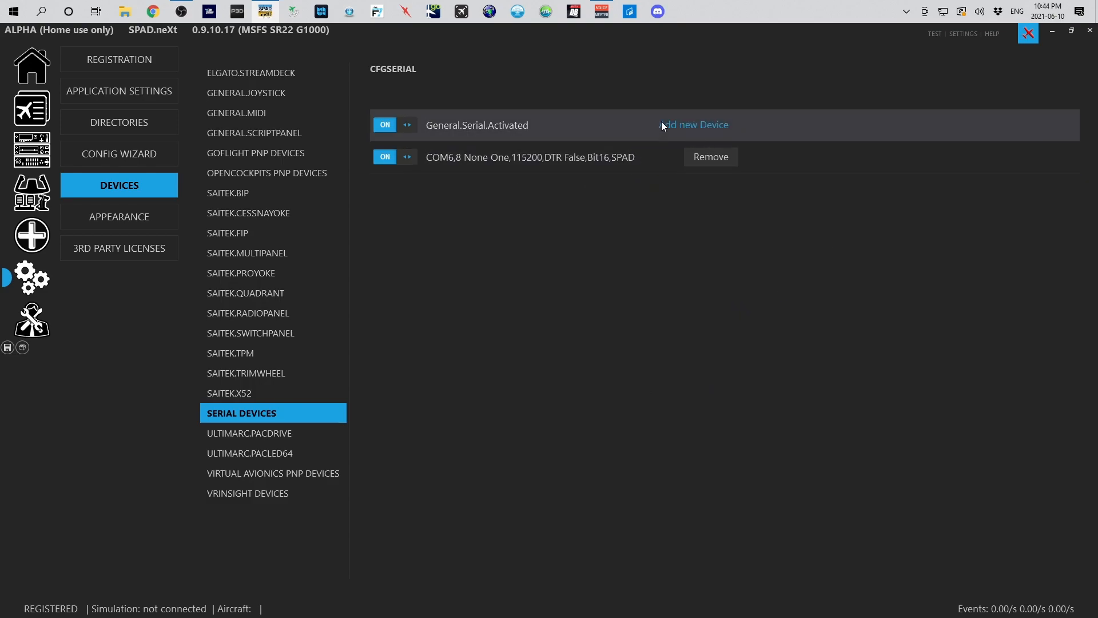
left_click(693, 125)
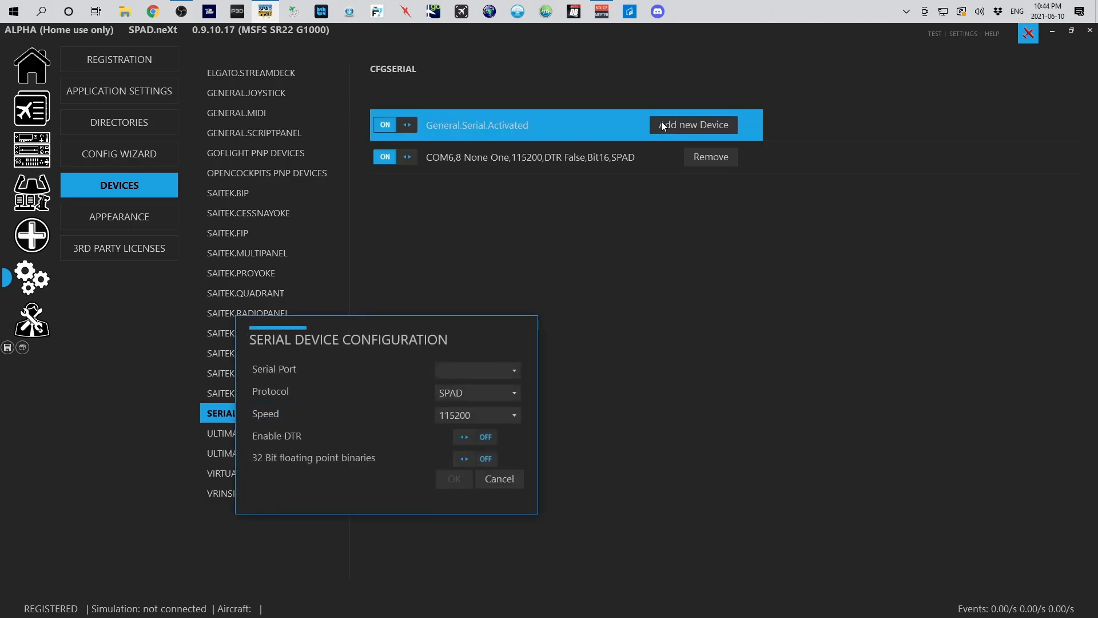
left_click(478, 370)
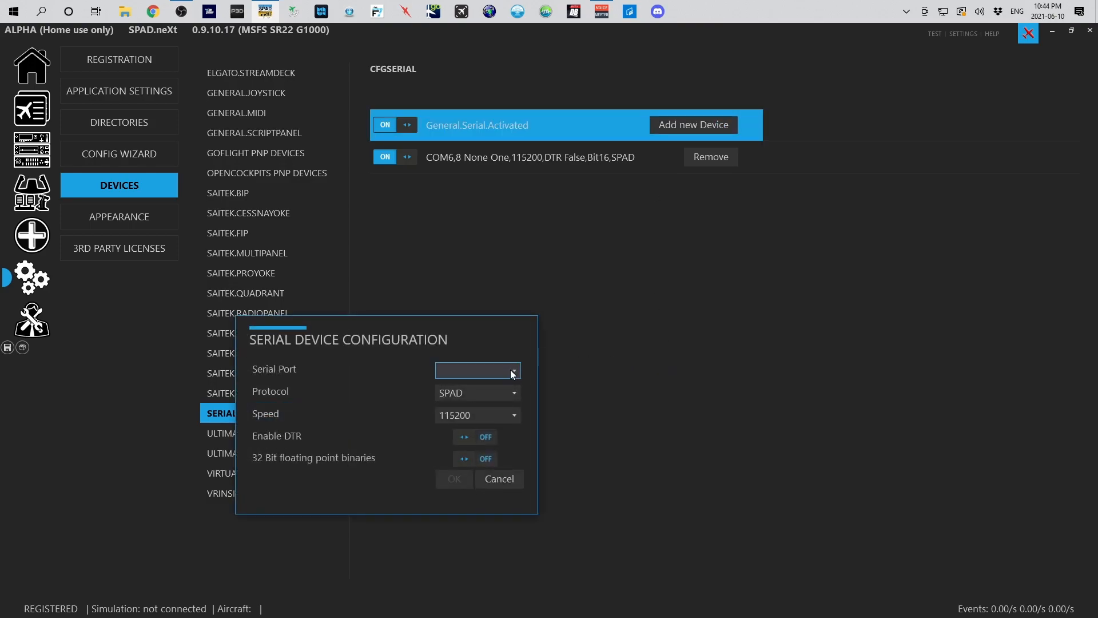
left_click(512, 370)
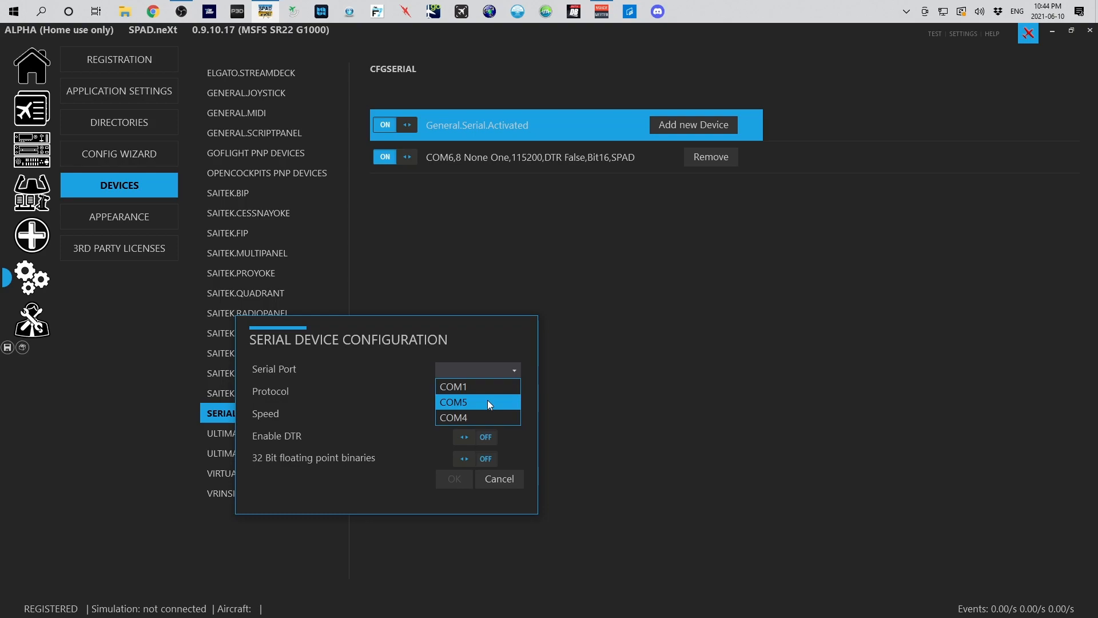
left_click(453, 402)
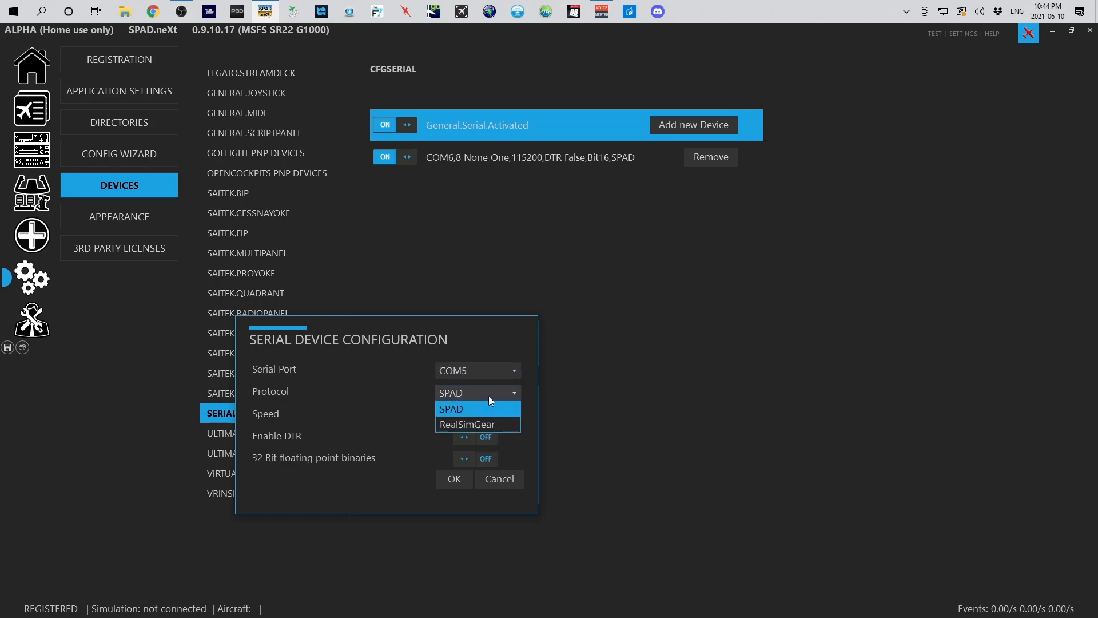
mouse_move(478, 424)
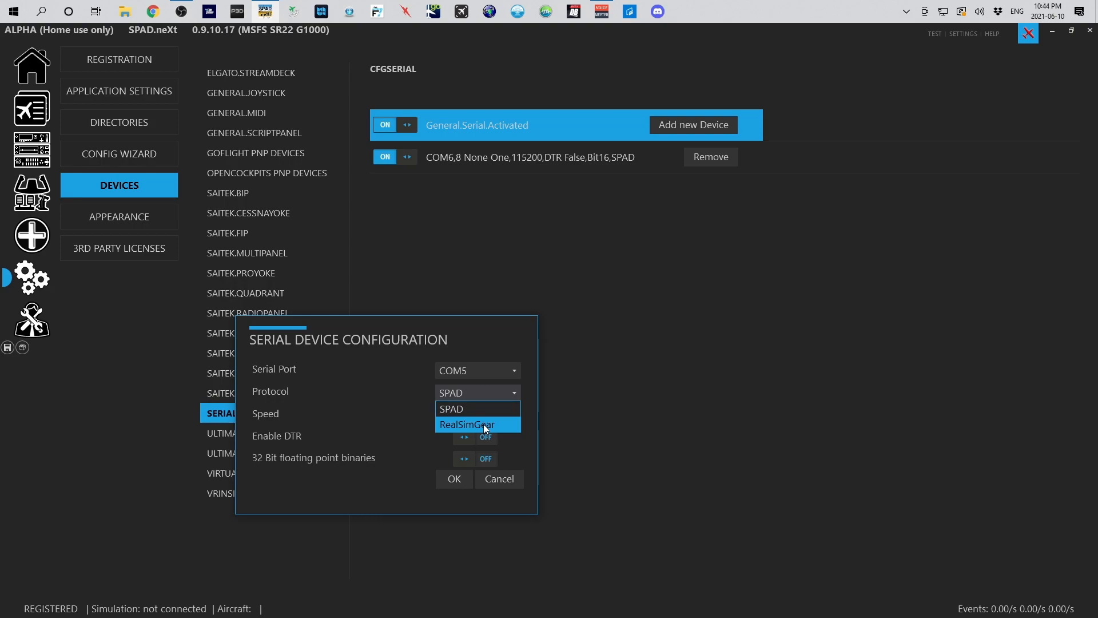
left_click(467, 424)
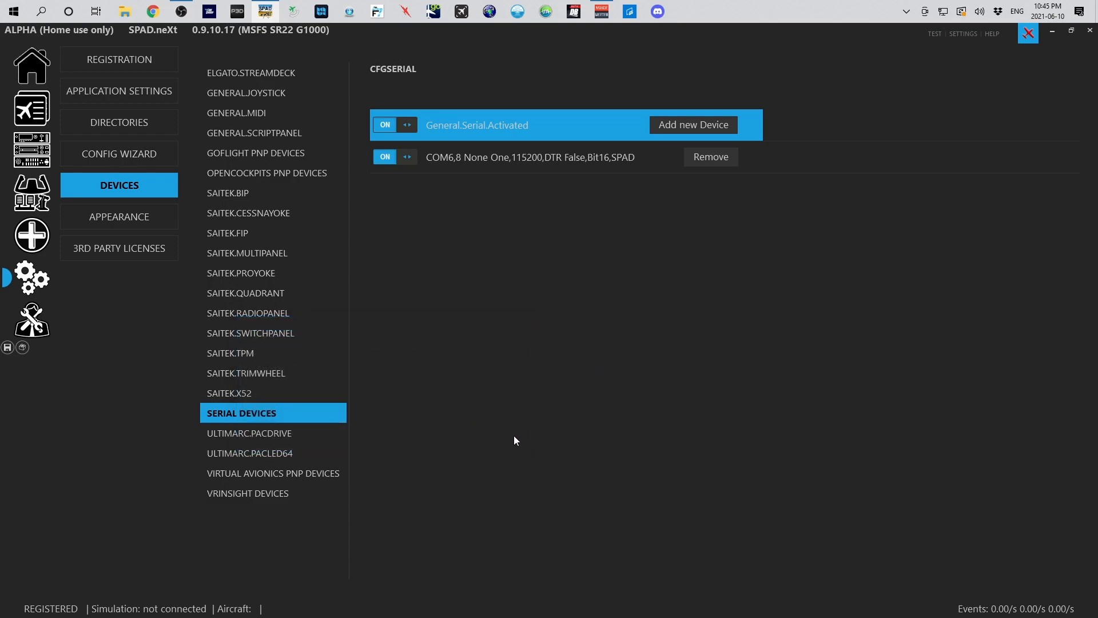
mouse_move(522, 331)
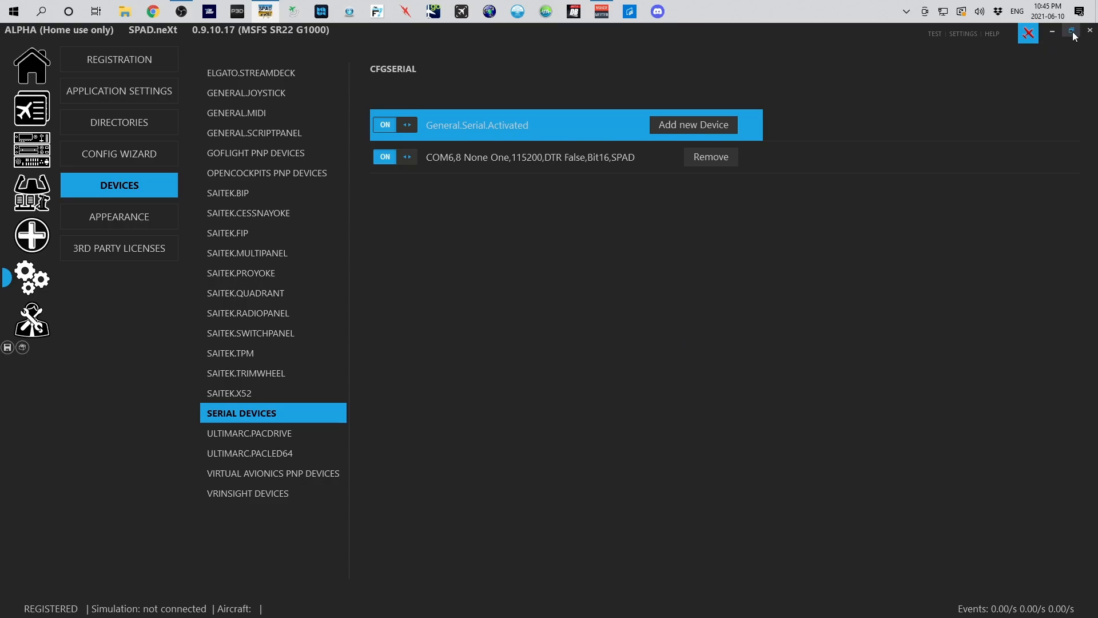
mouse_move(1089, 33)
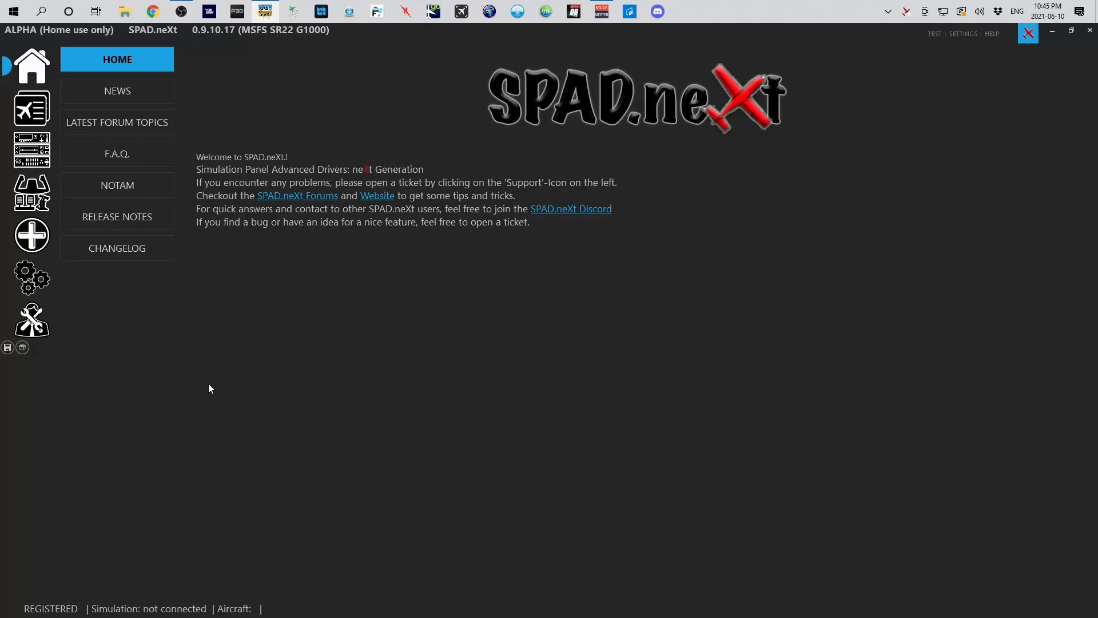
Check that Serial Devices lists the COM5 RealSimGear device alongside the COM6 SPAD device
left_click(31, 277)
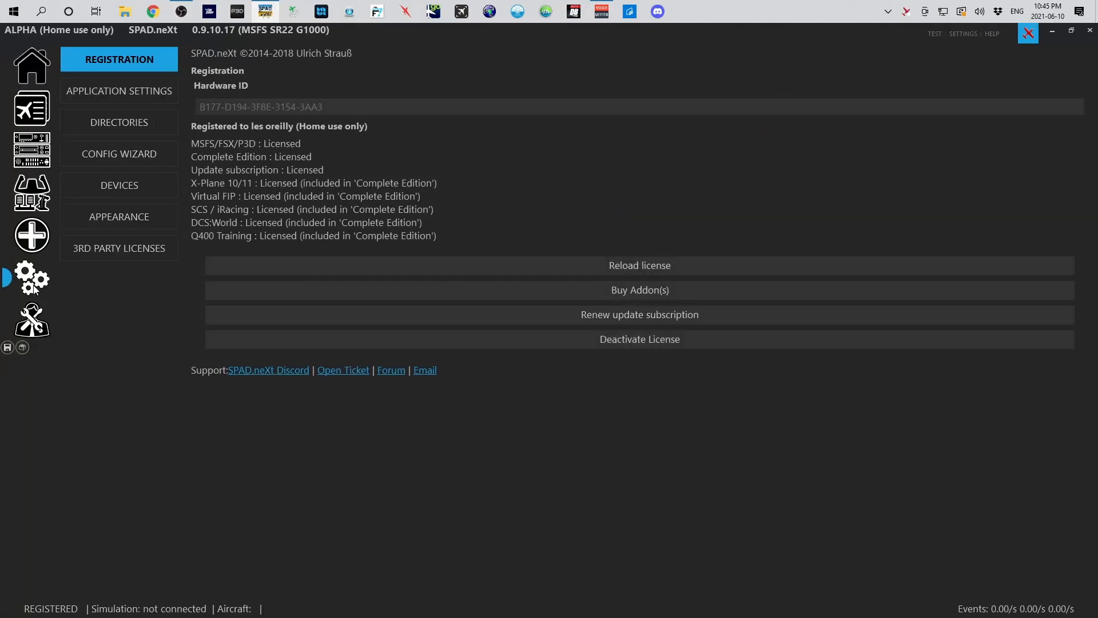
left_click(118, 185)
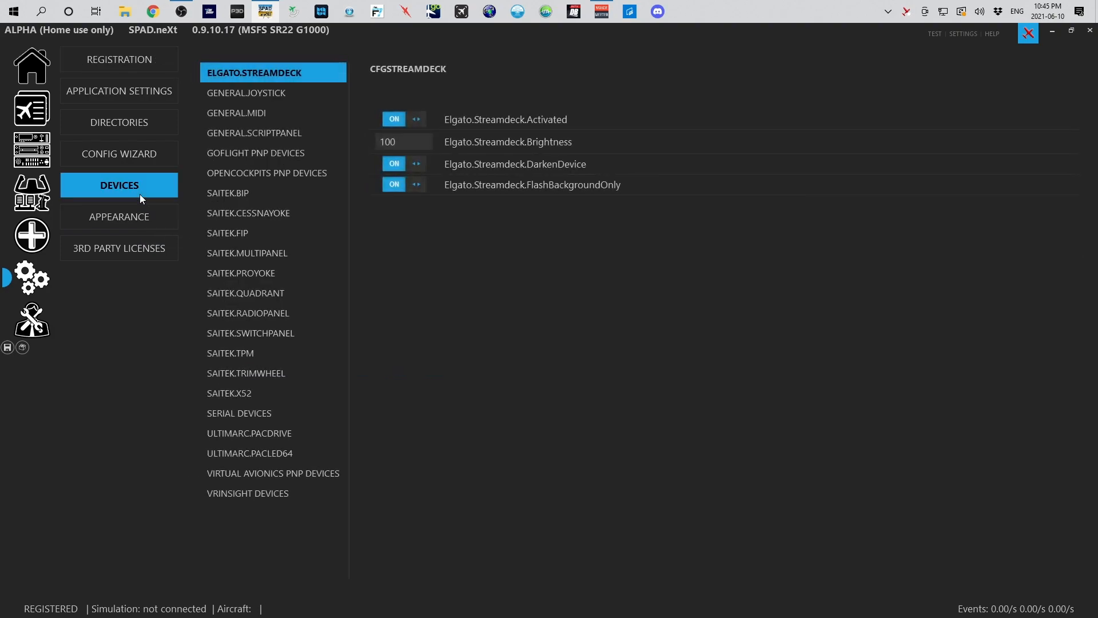
left_click(239, 412)
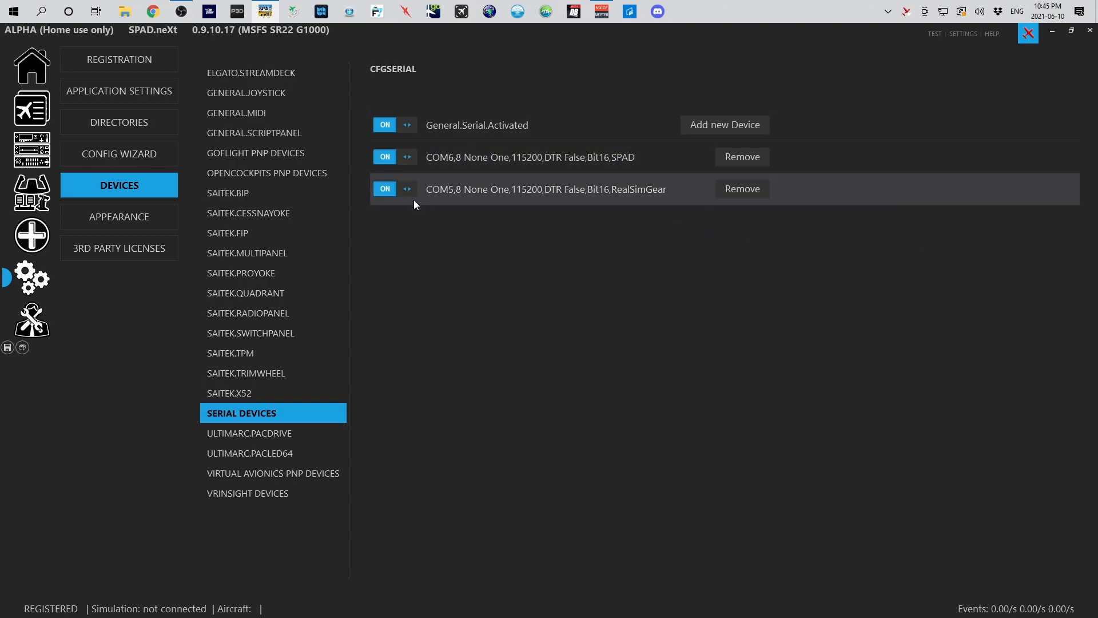
mouse_move(587, 213)
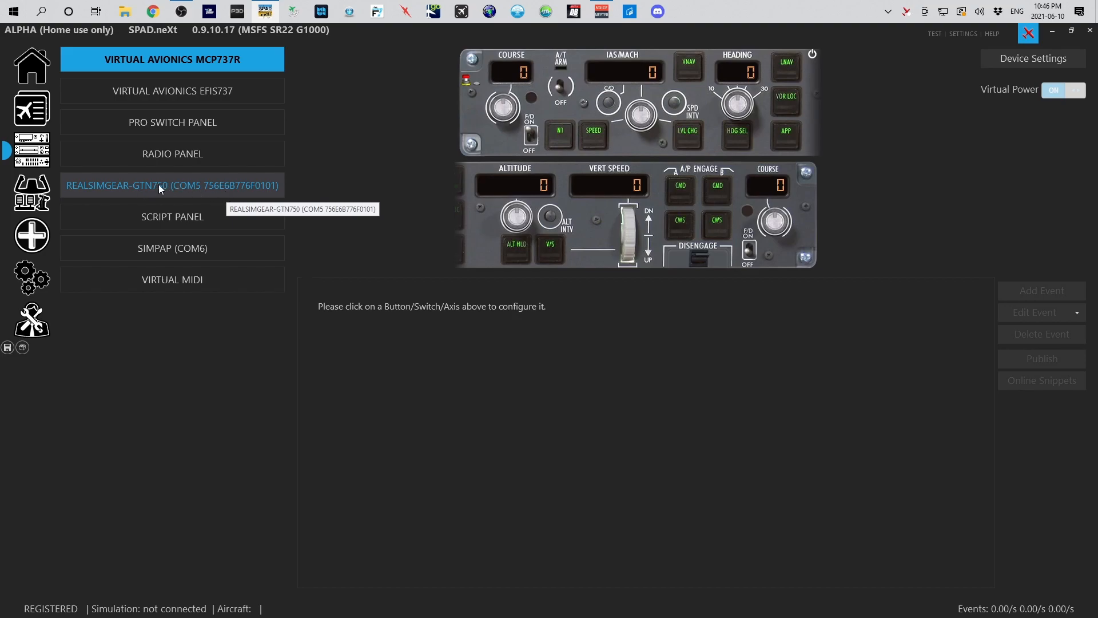
Open the REALSIMGEAR-GTN750 panel and view the top-left knob, top-right button and bottom-right tuner events
left_click(180, 185)
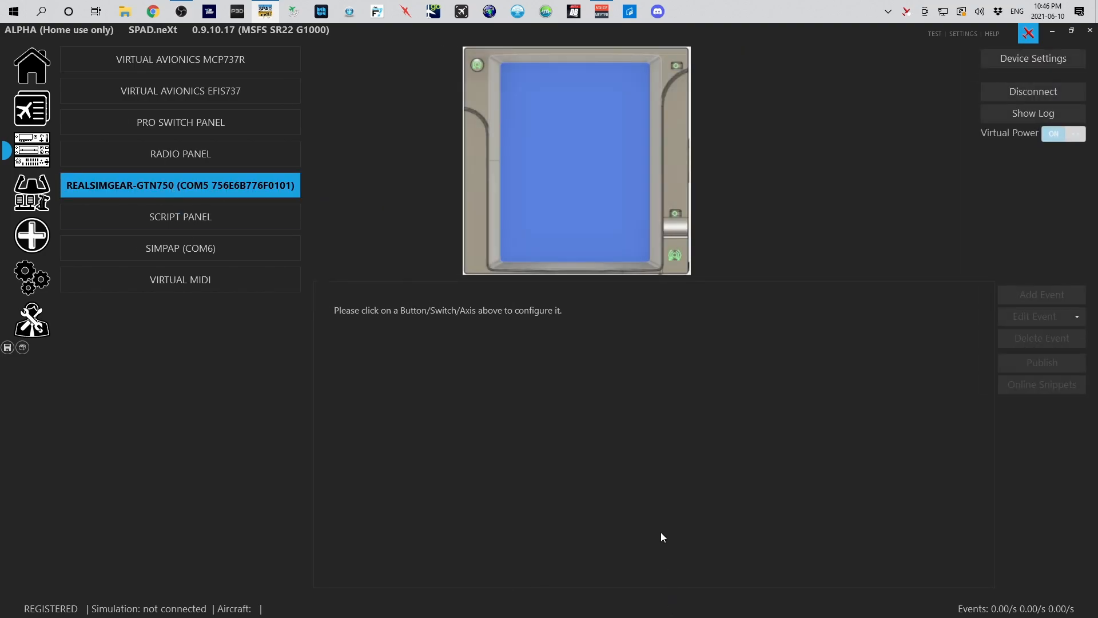
mouse_move(687, 246)
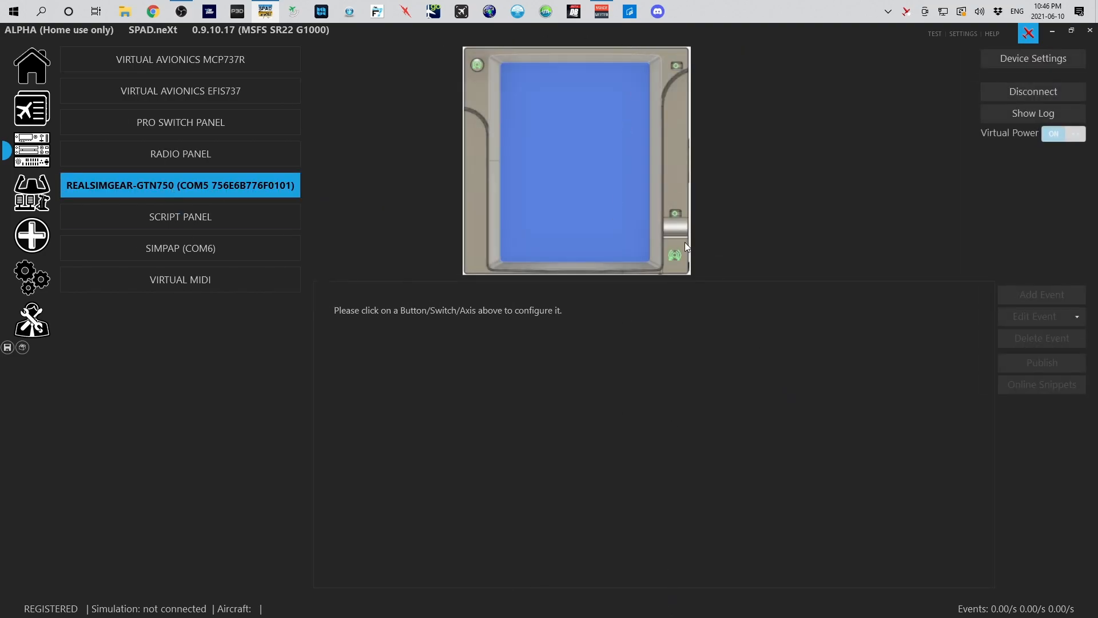
left_click(477, 65)
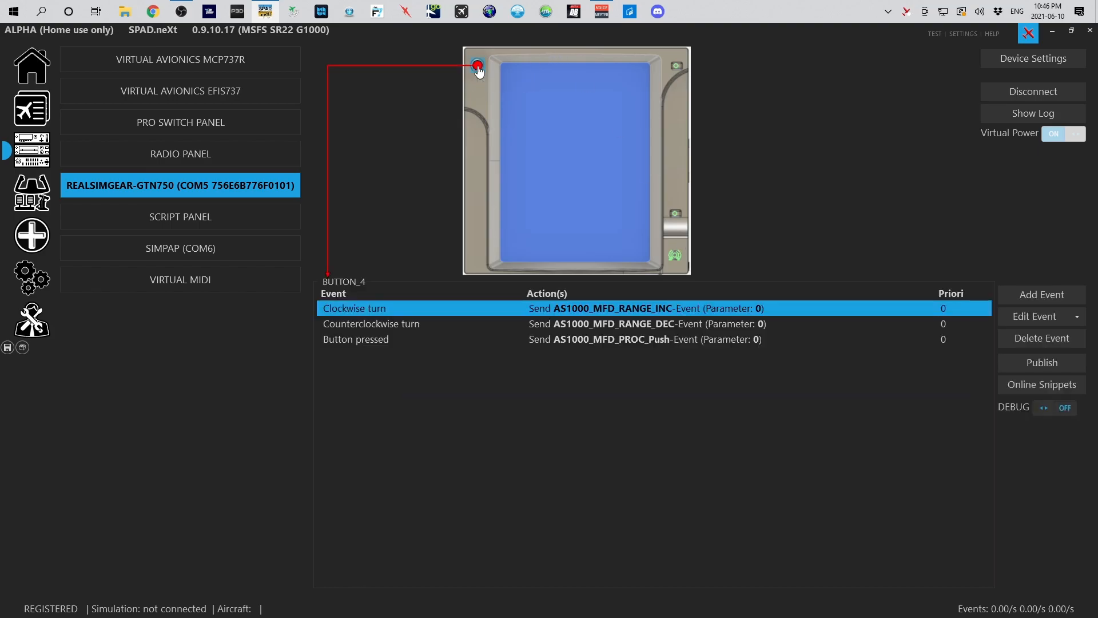
left_click(675, 63)
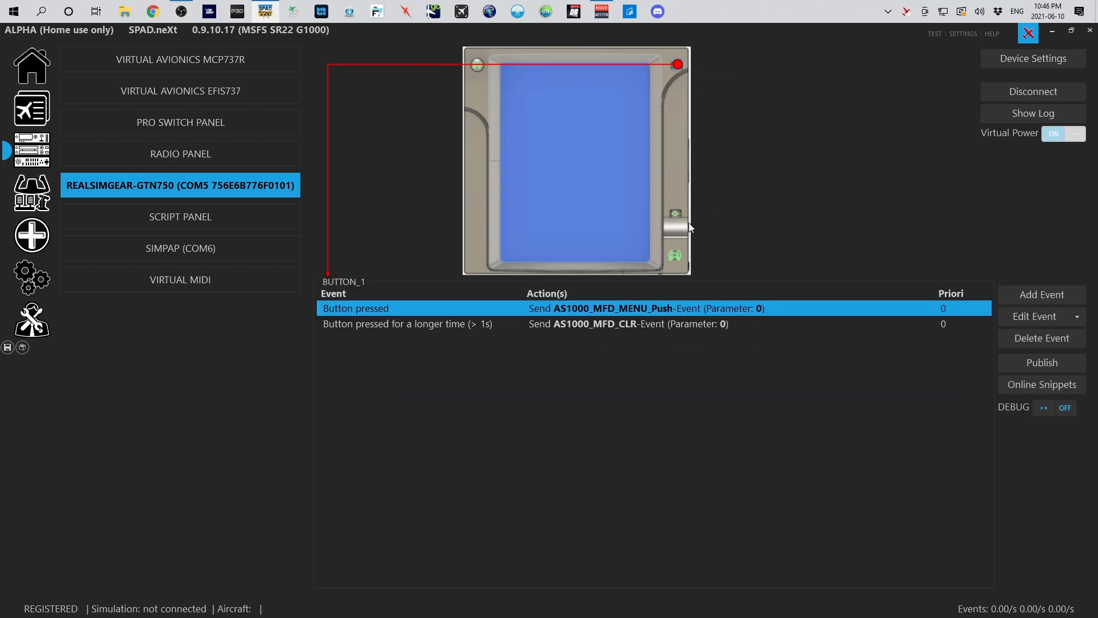
left_click(675, 255)
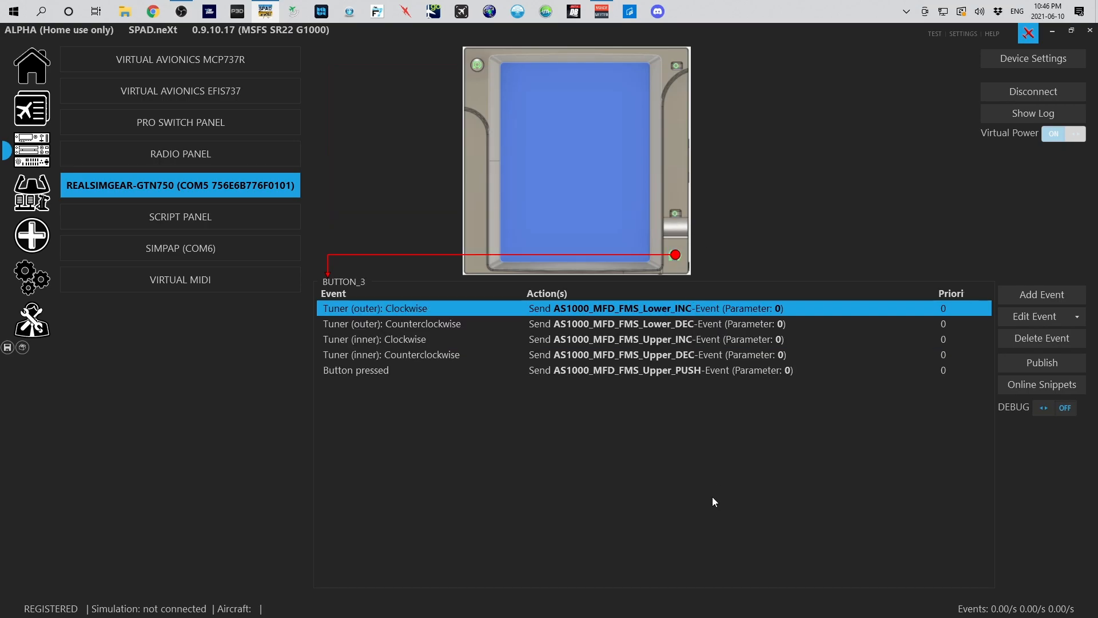
mouse_move(216, 341)
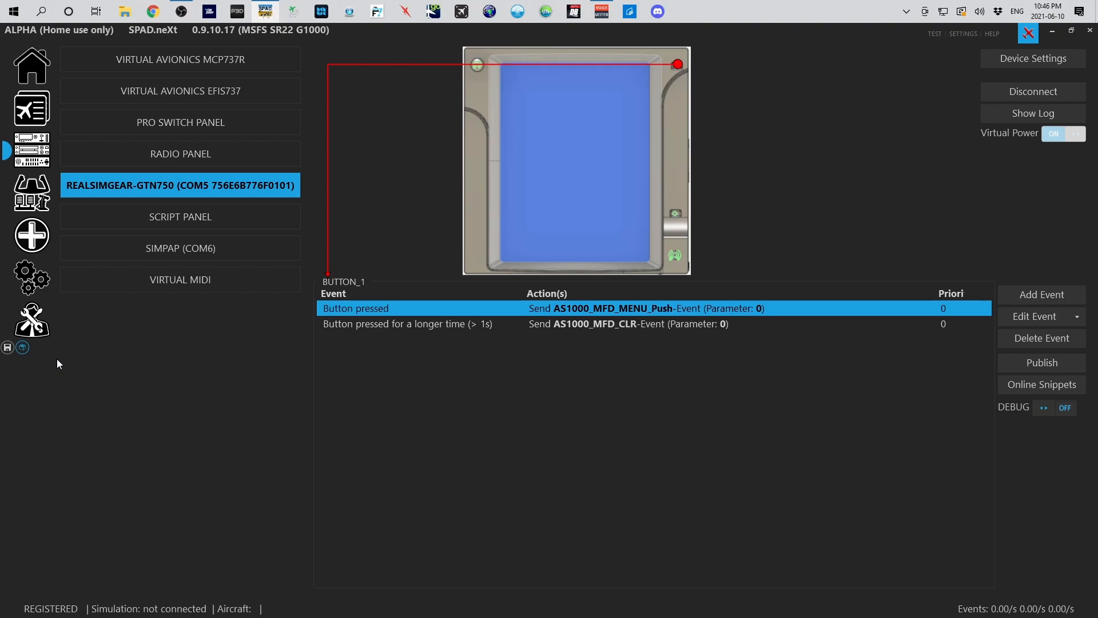
Compare the bottom-right dual tuner's events with the top-left knob's MFD range mappings
left_click(675, 212)
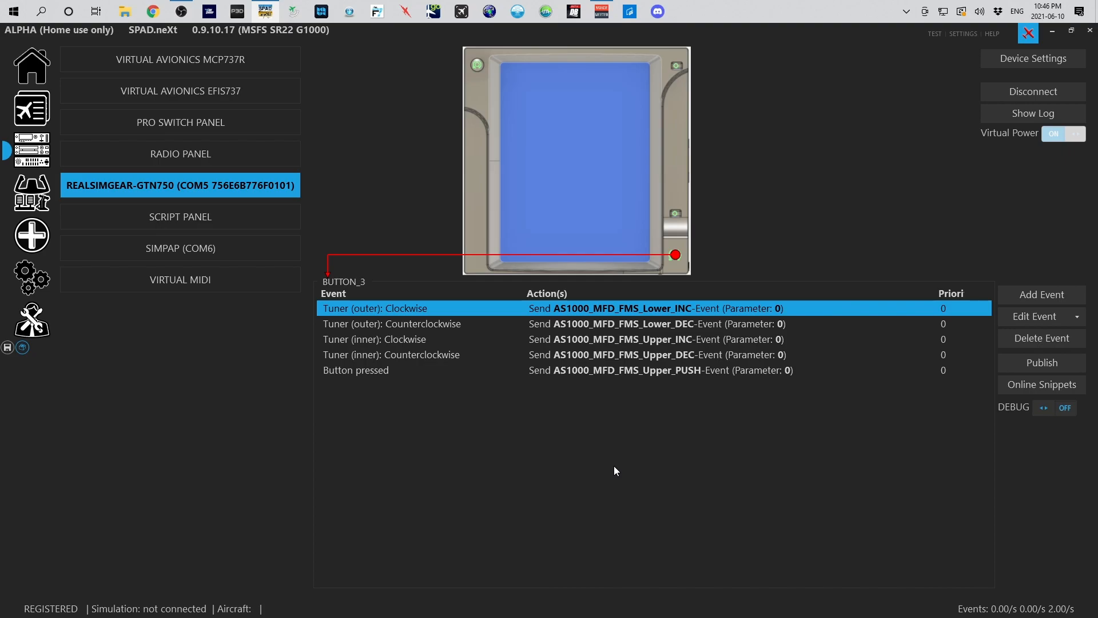
mouse_move(694, 285)
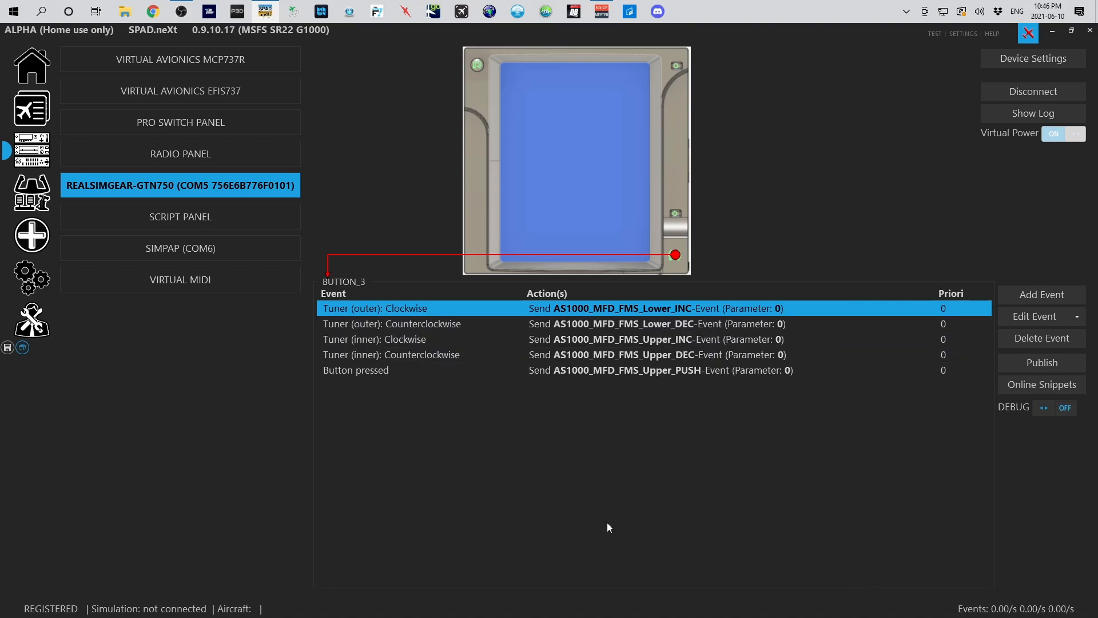
left_click(477, 65)
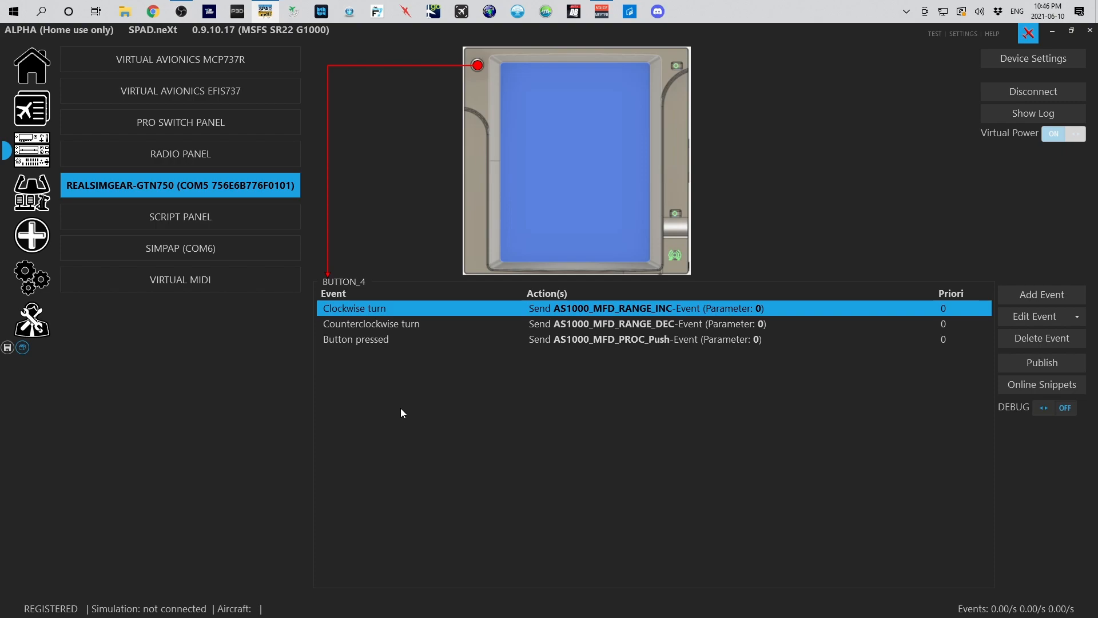
mouse_move(508, 408)
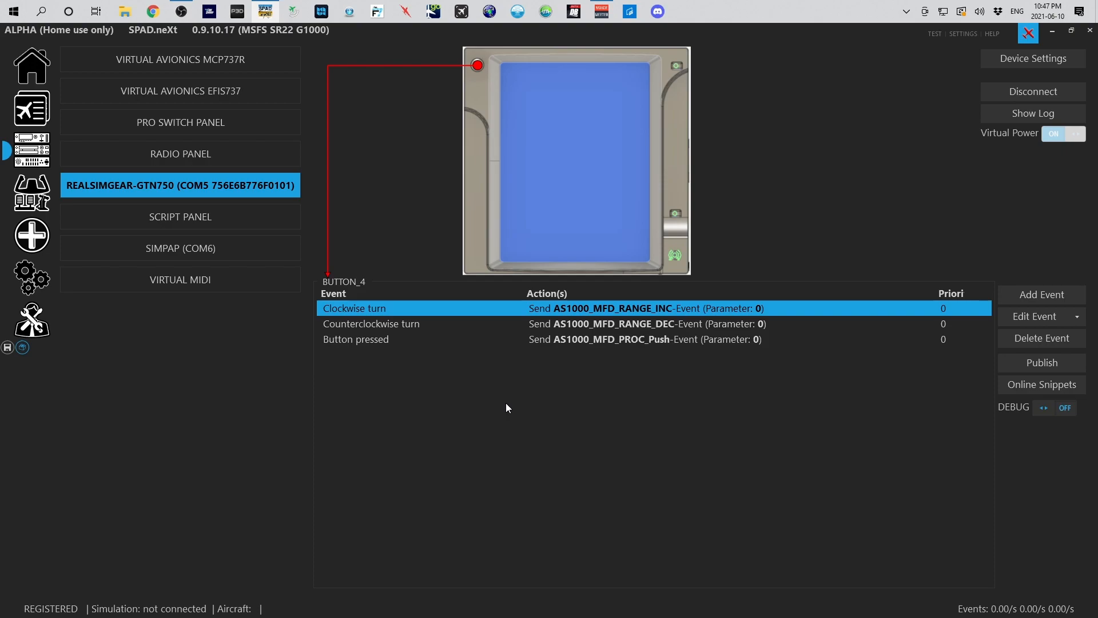
mouse_move(179, 59)
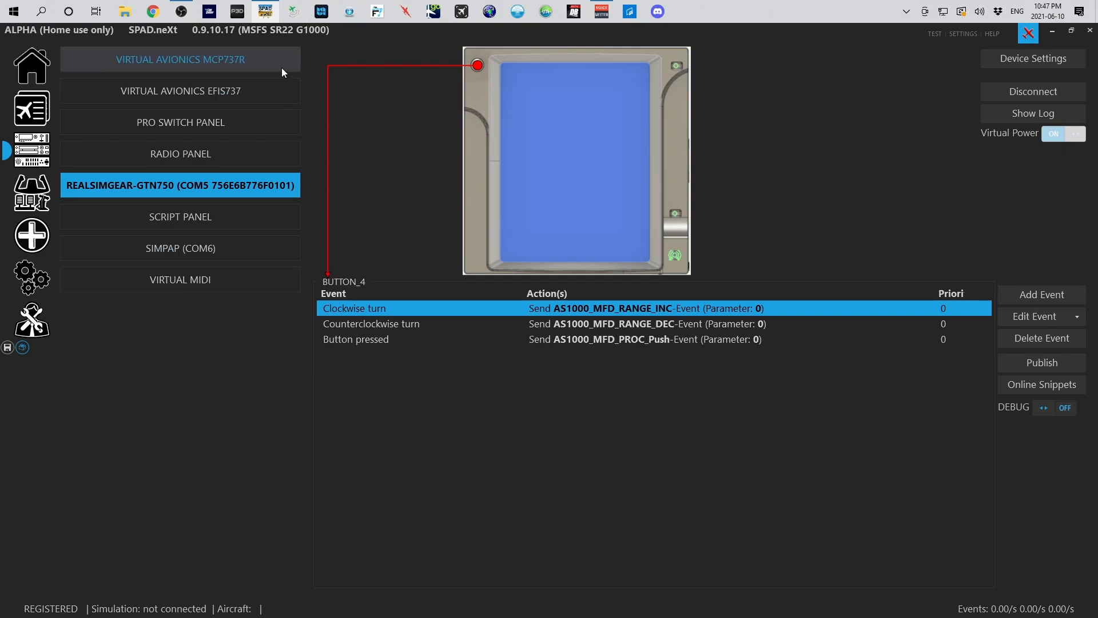
mouse_move(266, 44)
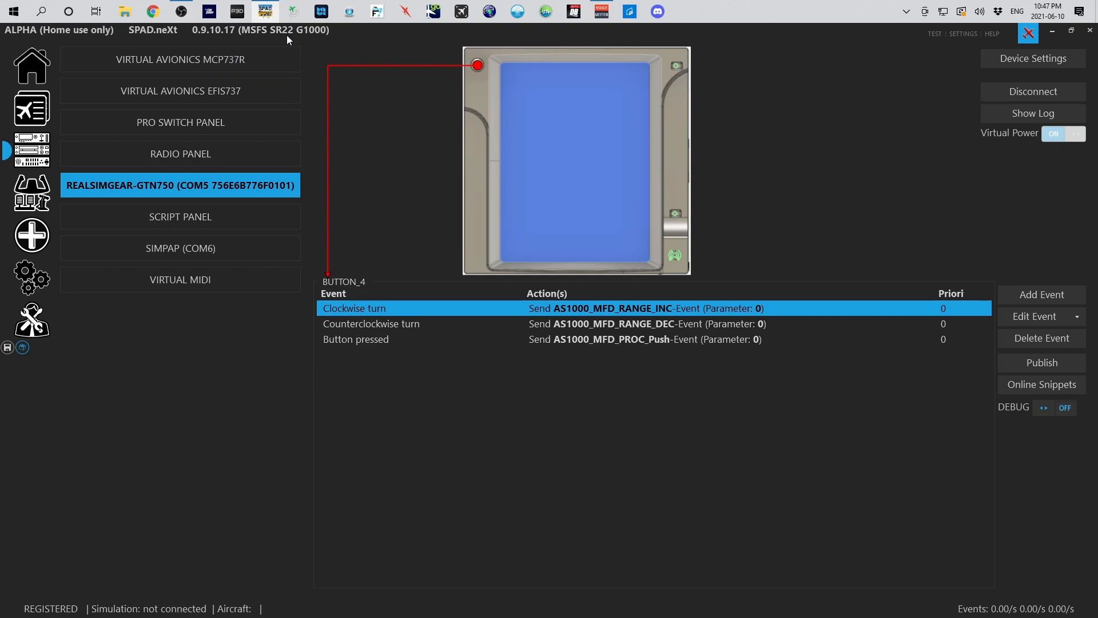
mouse_move(414, 514)
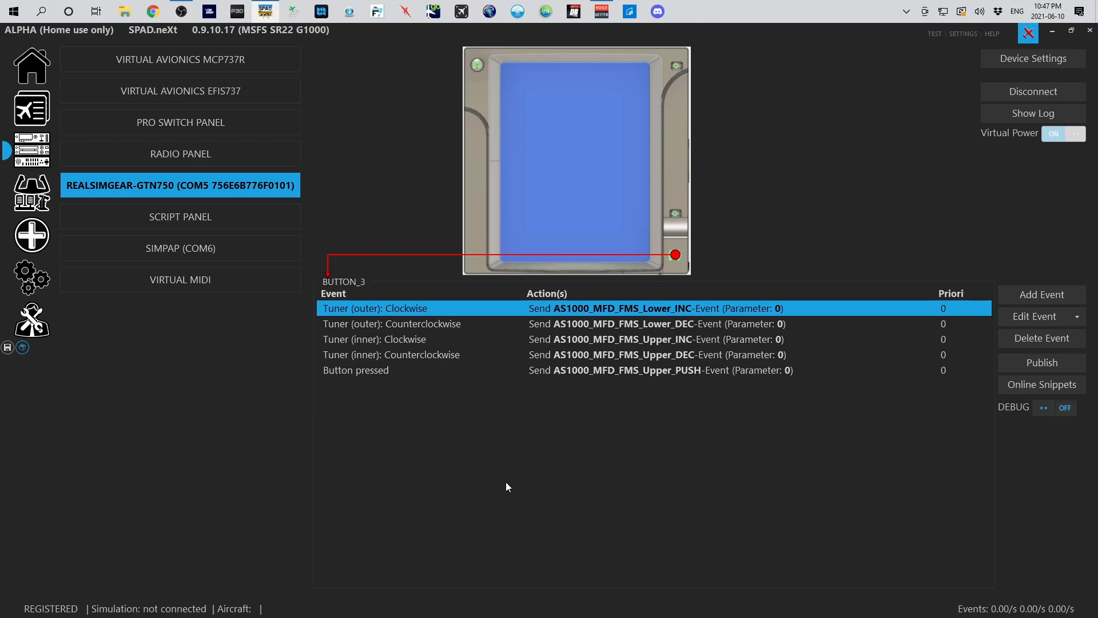
mouse_move(1011, 246)
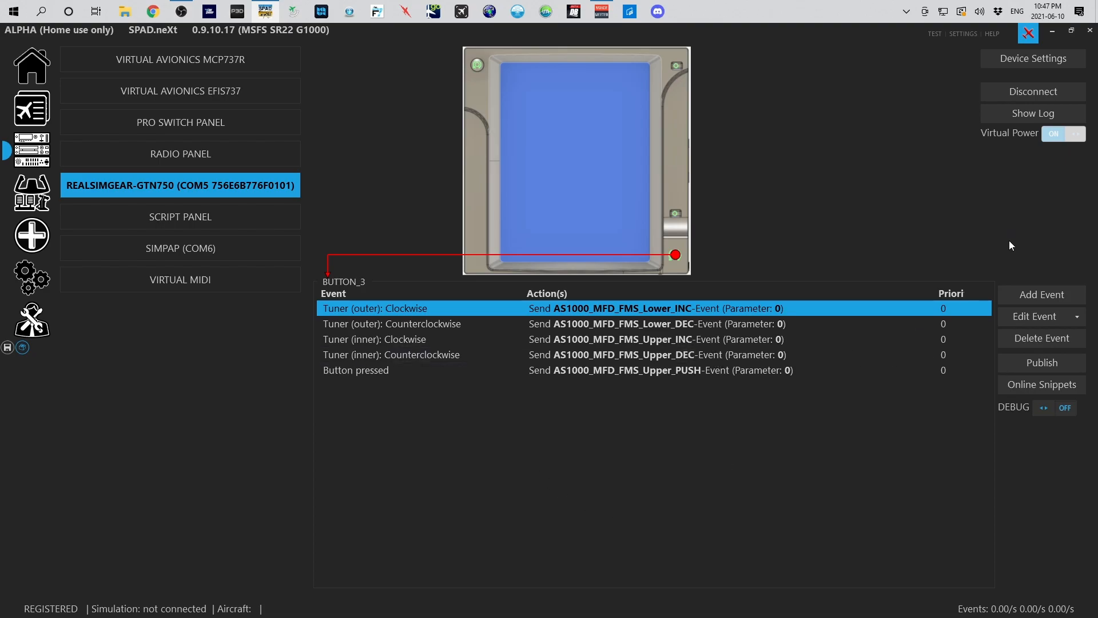
left_click(1041, 295)
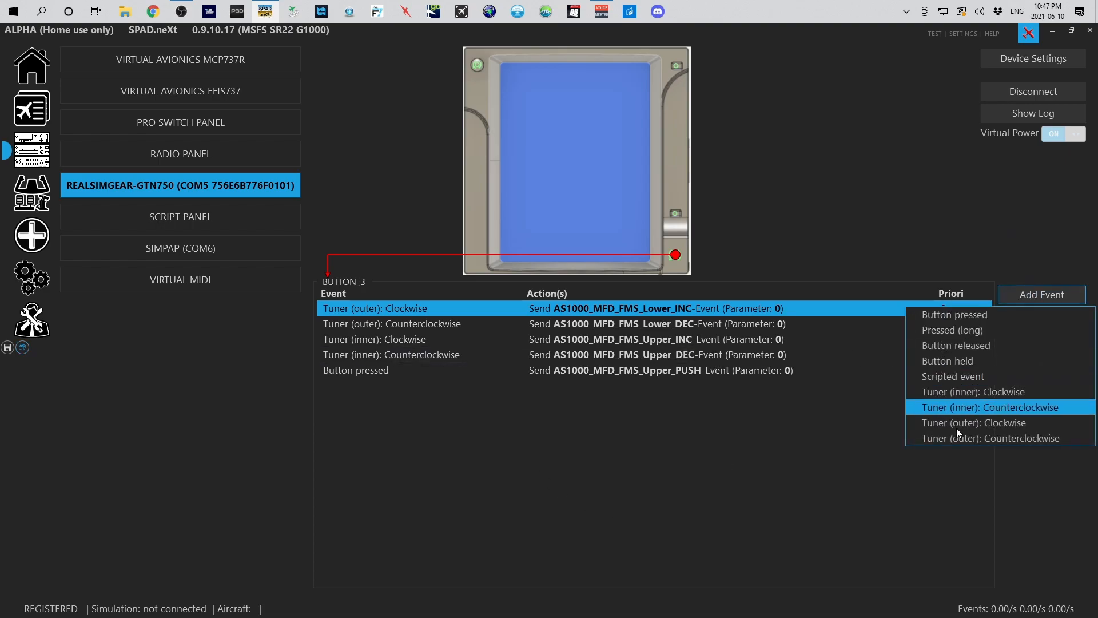
mouse_move(646, 499)
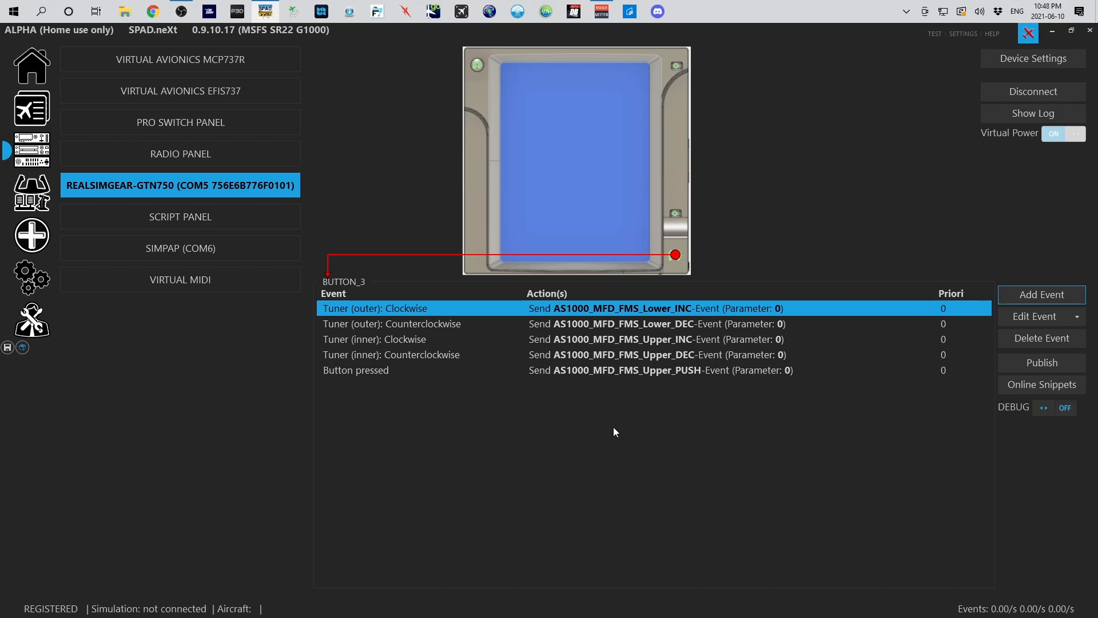
mouse_move(670, 396)
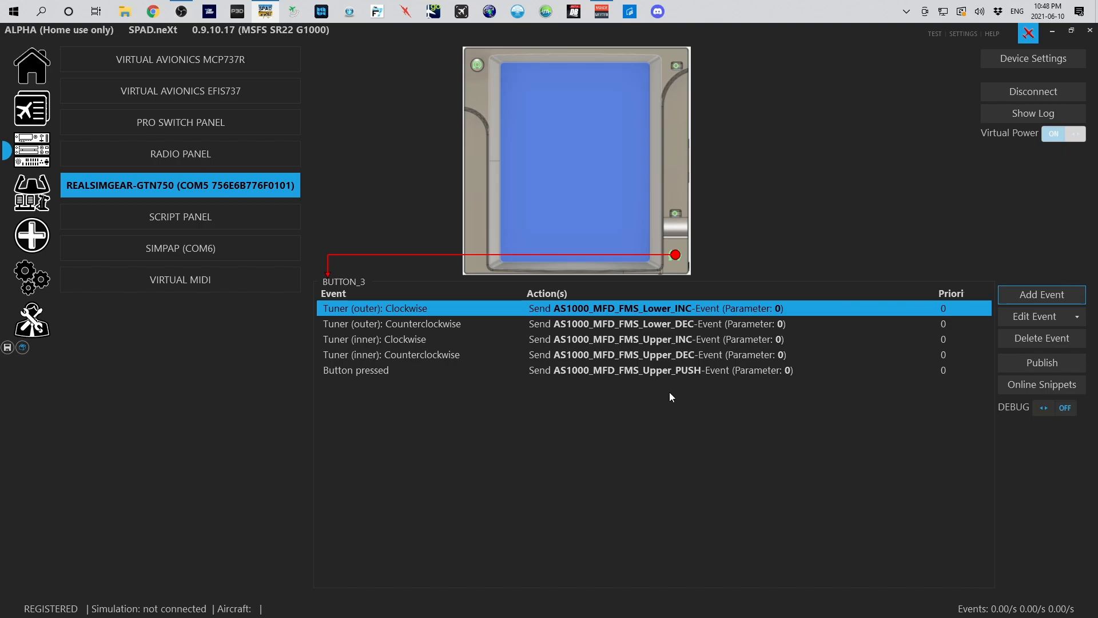